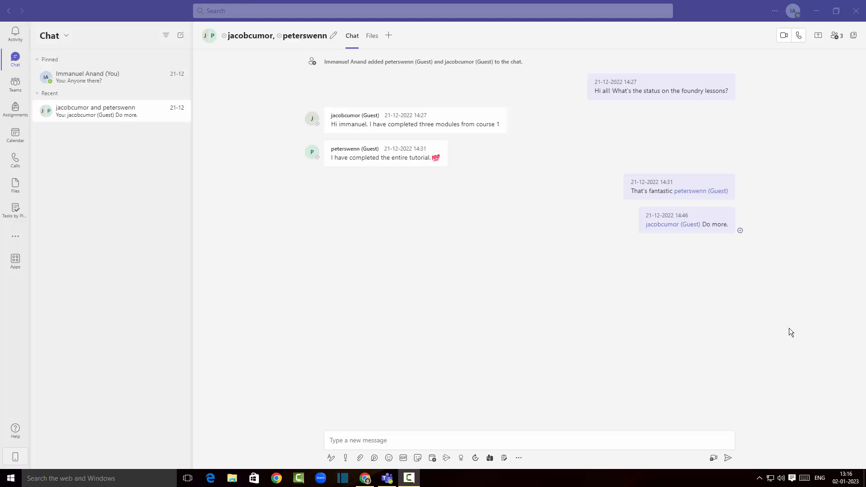
mouse_move(678, 352)
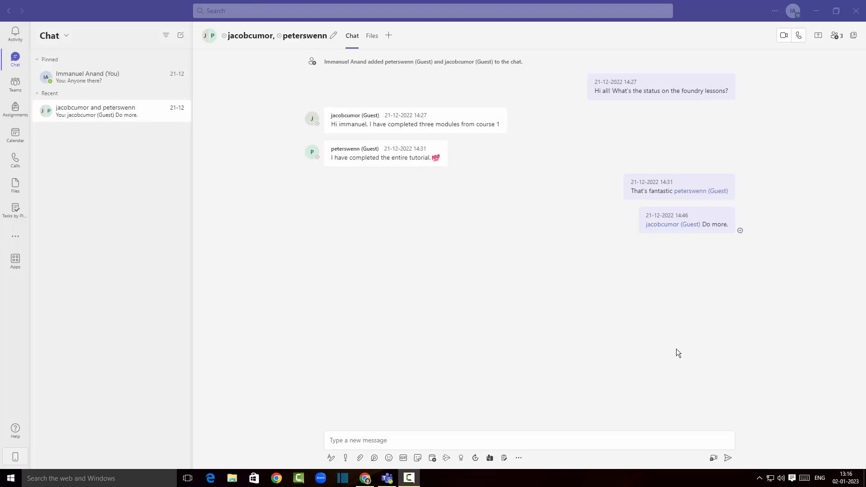
mouse_move(589, 324)
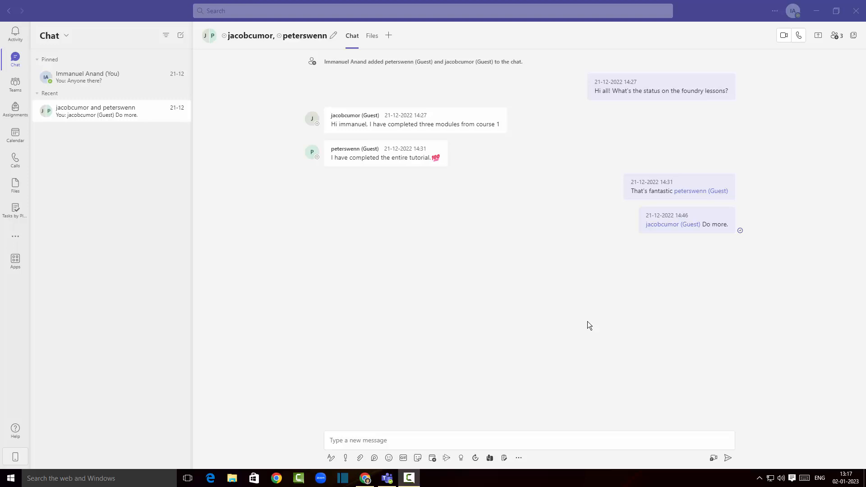
mouse_move(185, 337)
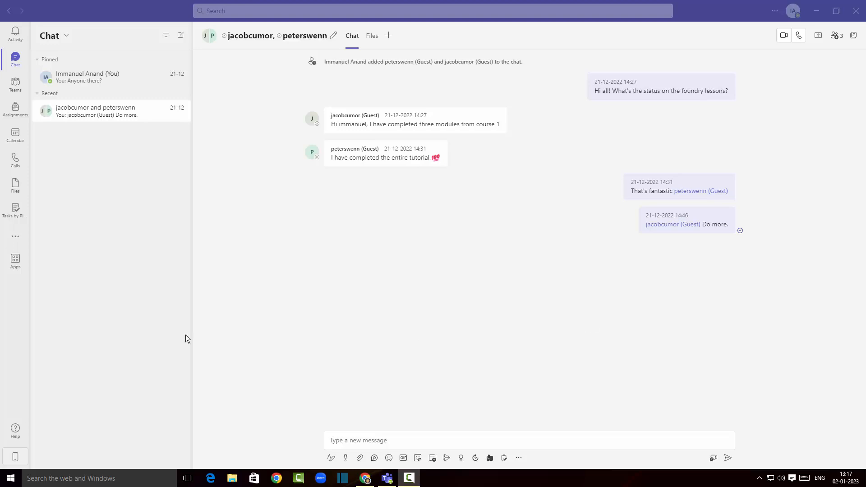
- Search the Teams app store for 'soo' and add the Soon Scheduling app
click(15, 258)
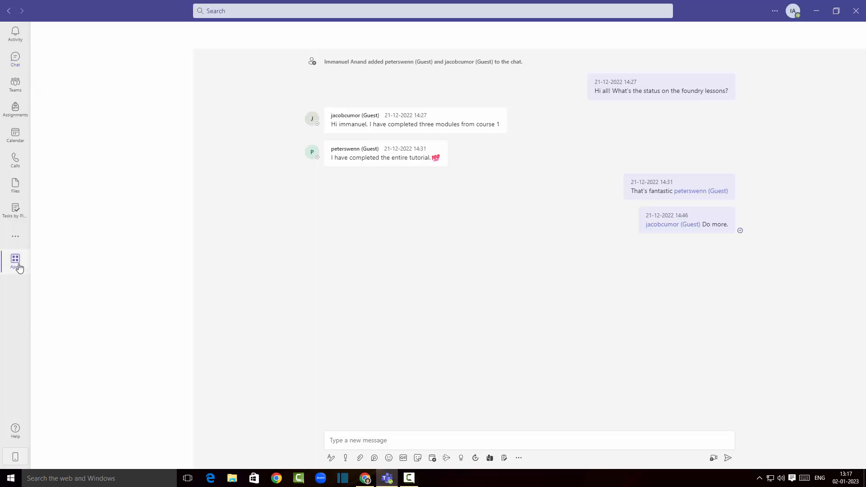
click(15, 258)
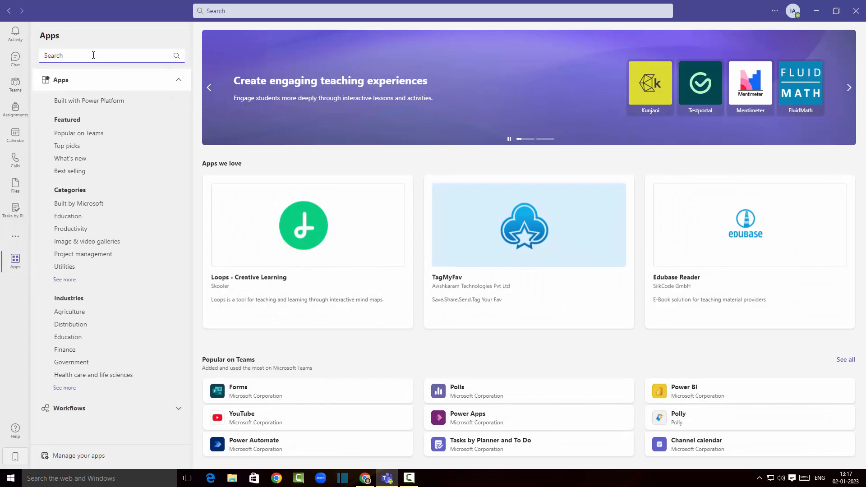
text(soon scheduling)
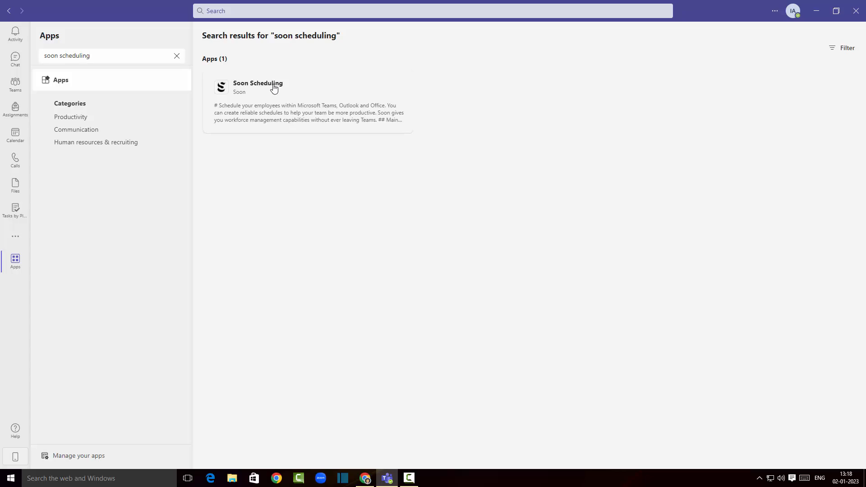
click(258, 83)
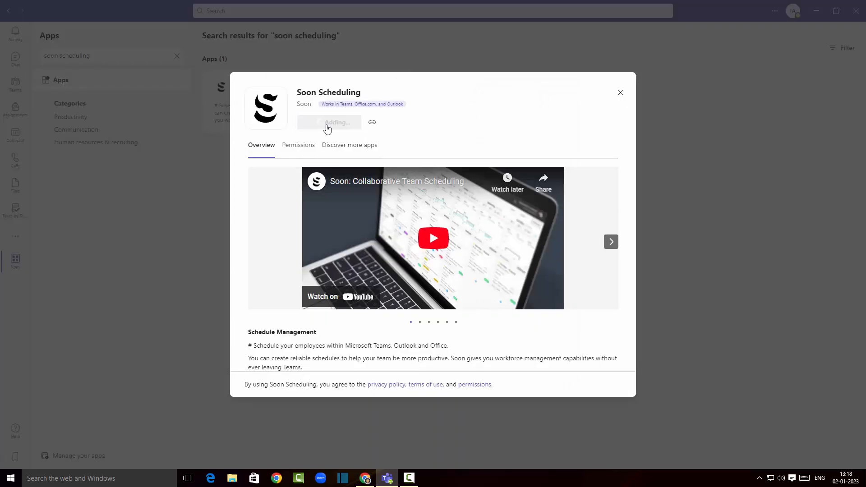
click(328, 122)
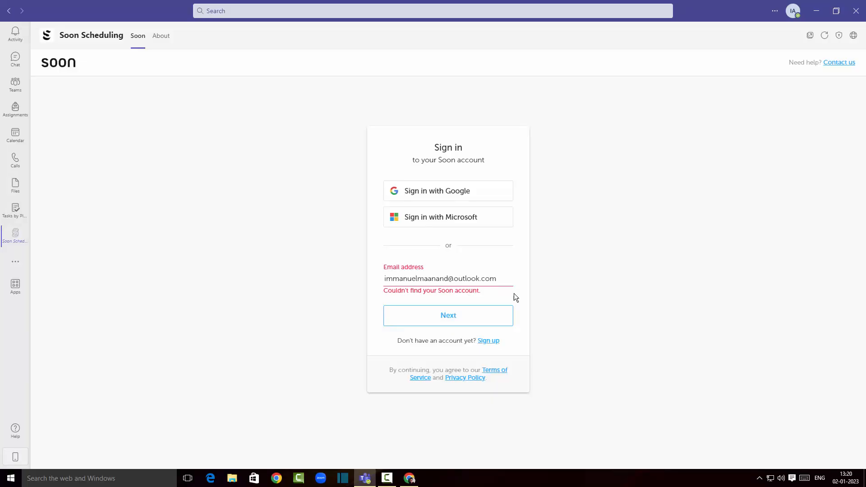
mouse_move(487, 341)
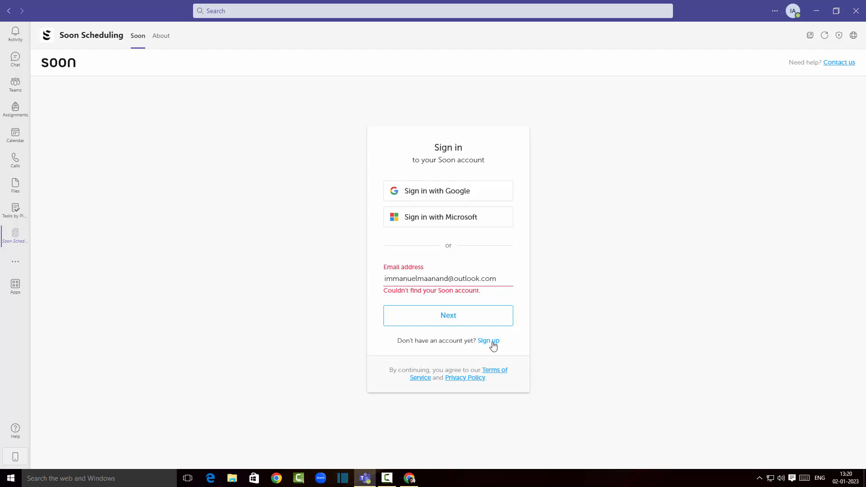
- Sign up for a new Soon account with first name, last name and an outlook.com email
click(488, 341)
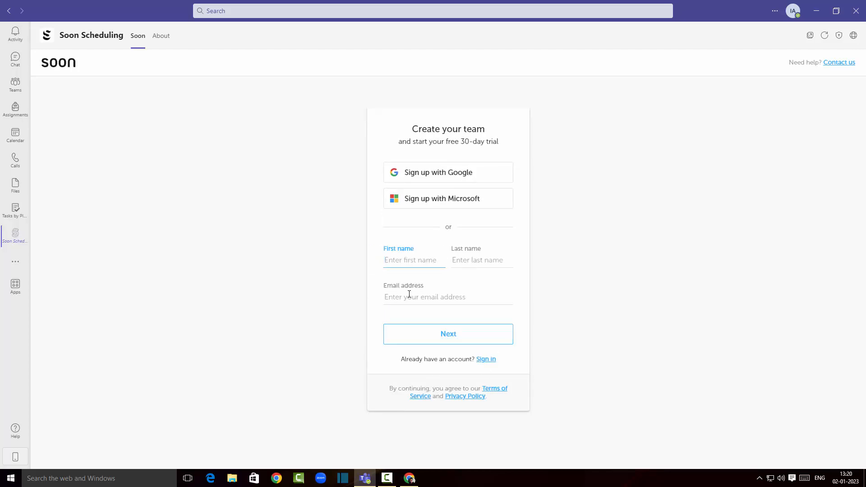
text(immnanuek)
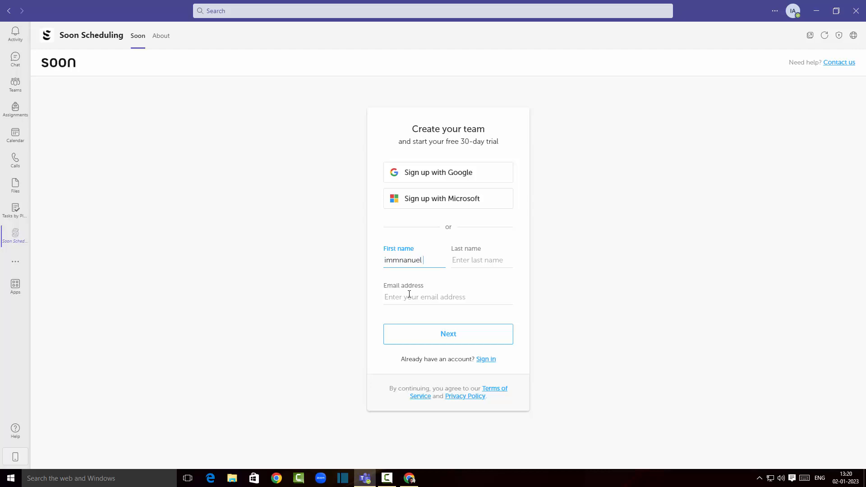
text(Anand)
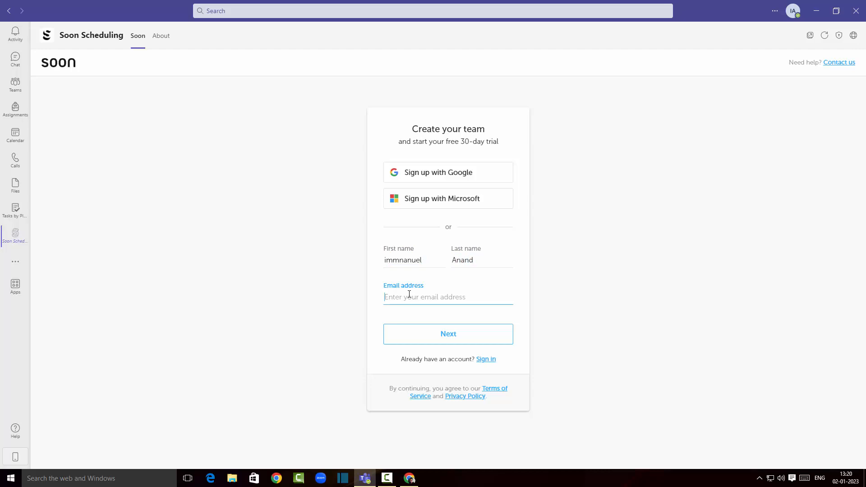
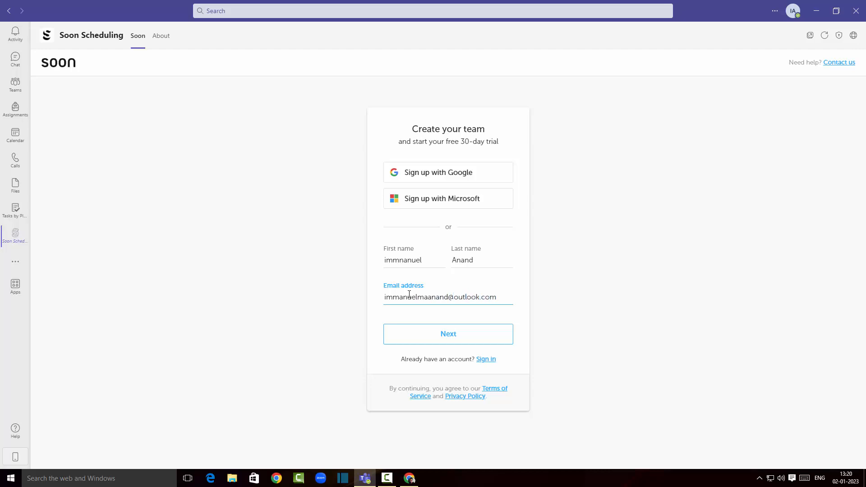
mouse_move(432, 333)
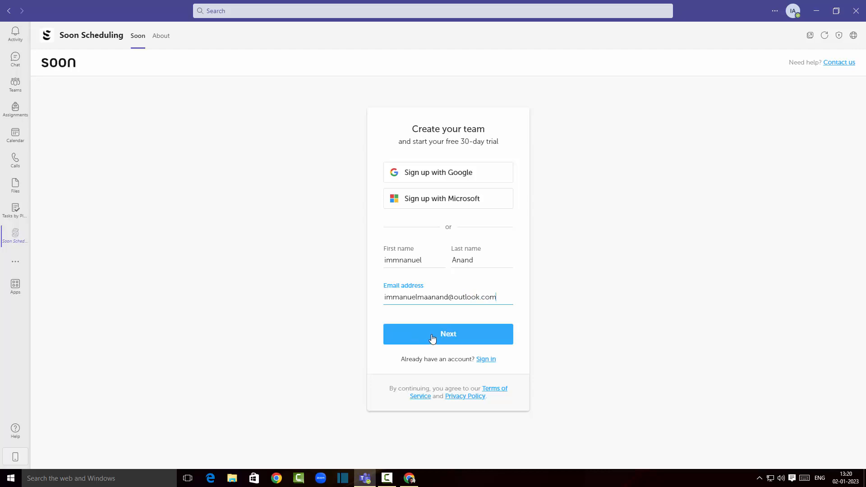
click(447, 334)
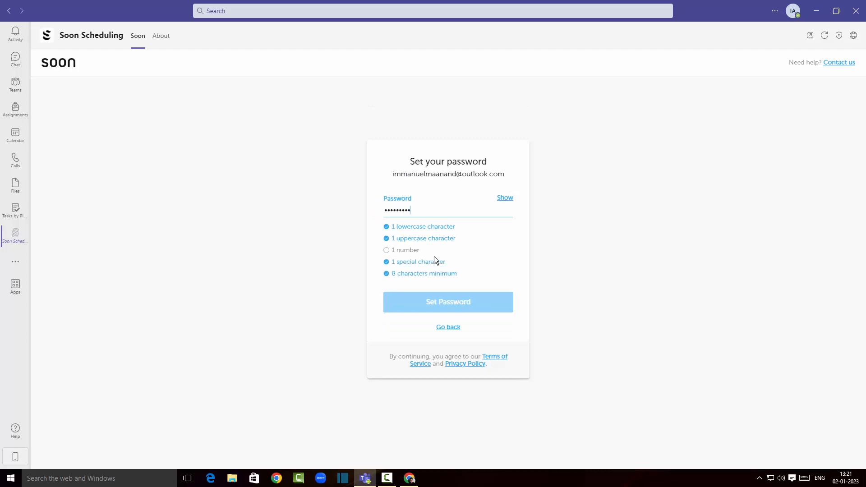
- Set the password for the new Soon account
text(1)
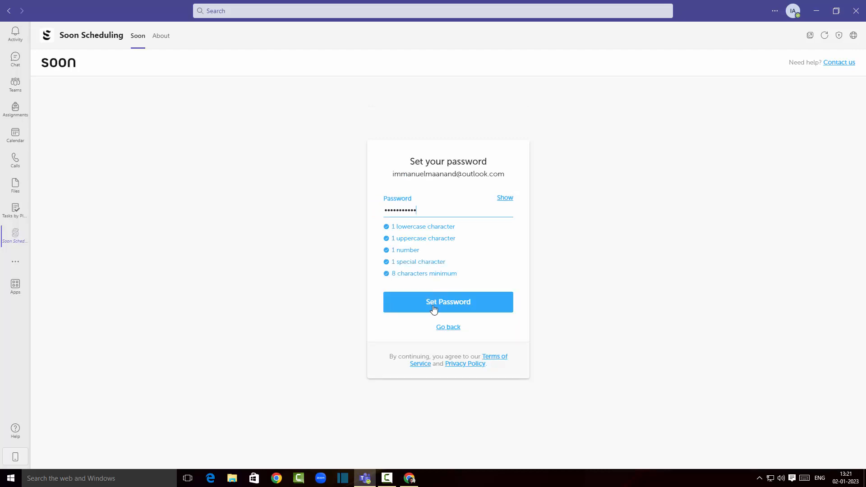
click(447, 301)
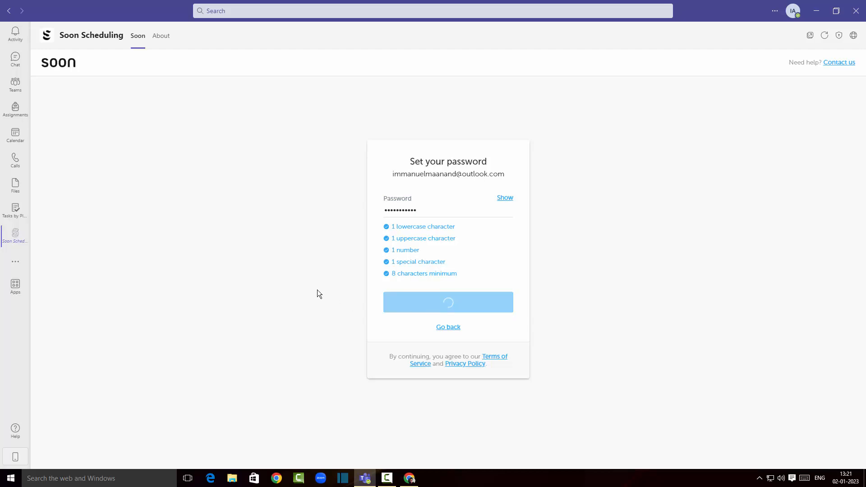
click(447, 301)
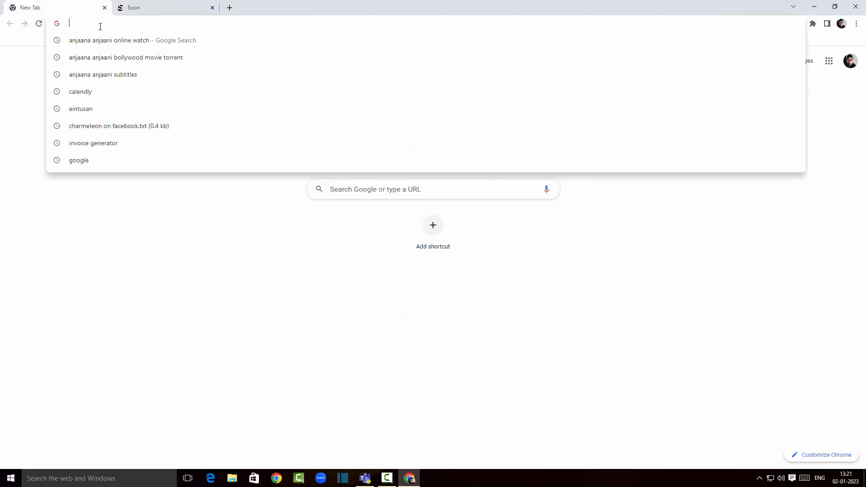
- Go to outlook.com, follow the Soon verification email's link and continue into Soon
text(outlook.com)
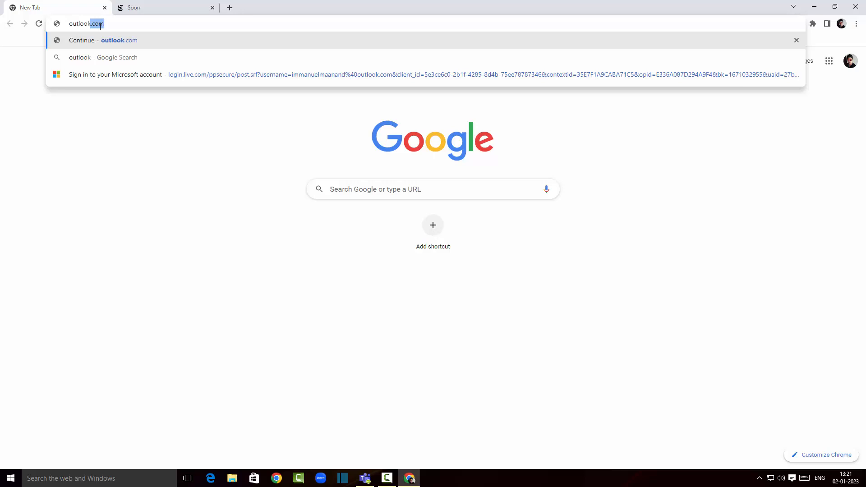
key(Enter)
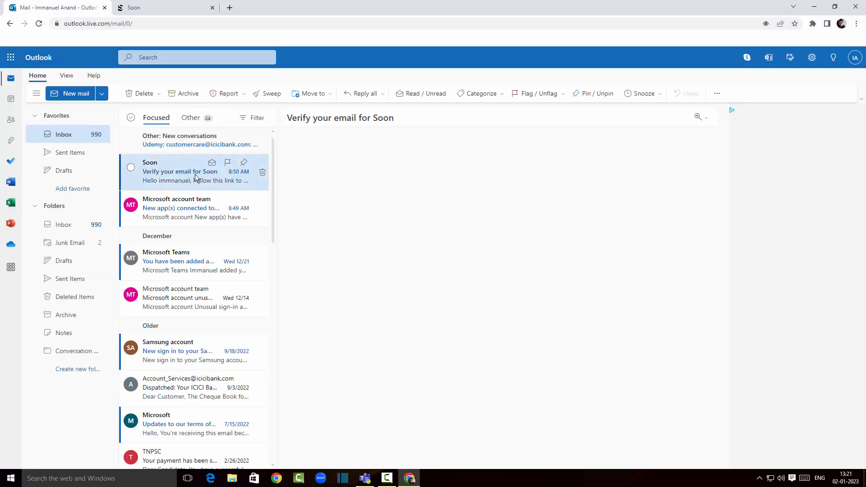
click(179, 171)
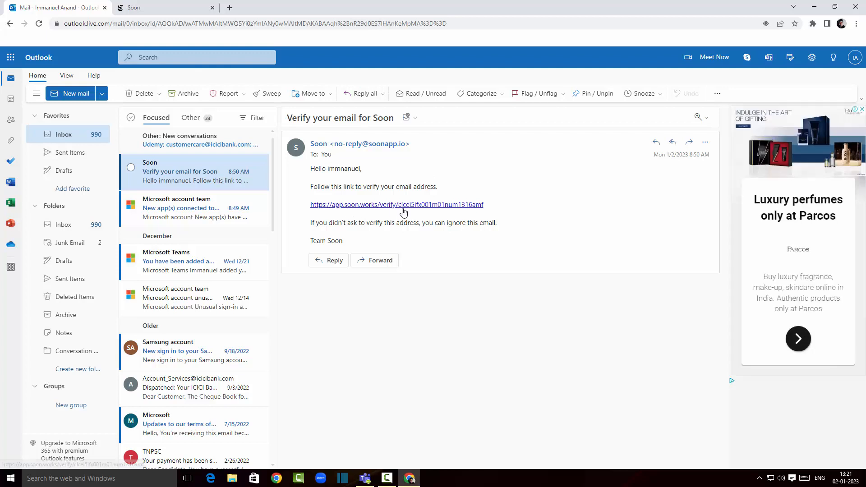
click(397, 204)
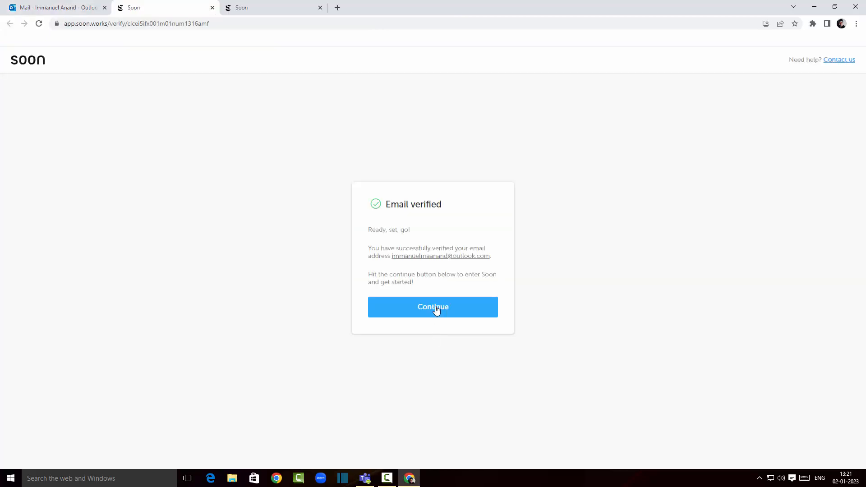
click(433, 306)
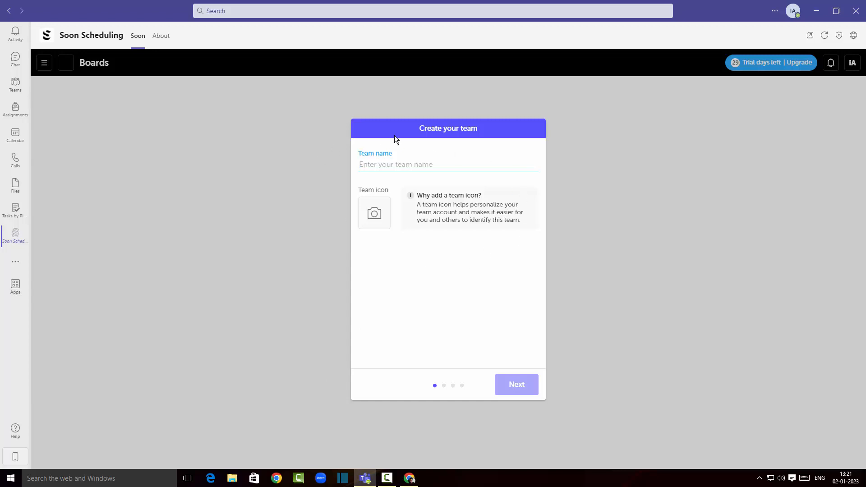
- Name the new team 'immanuel Studio' and continue to the profile step
click(463, 165)
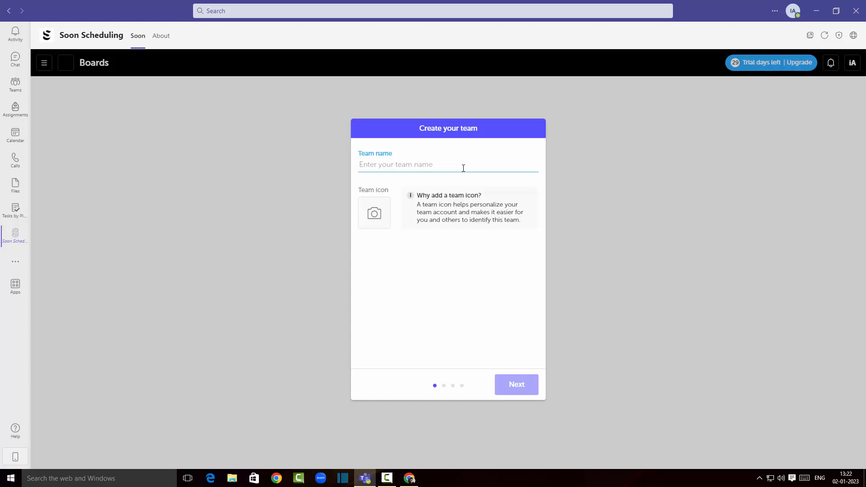
text(immanuel)
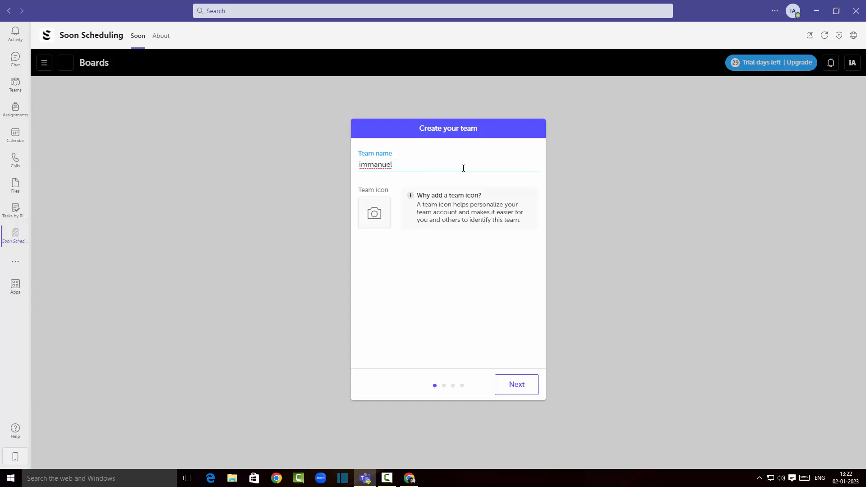
text(Studia)
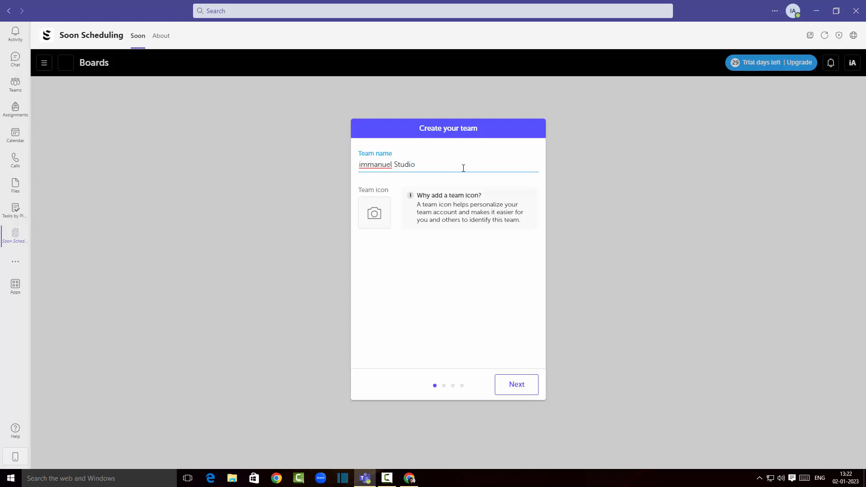
click(516, 384)
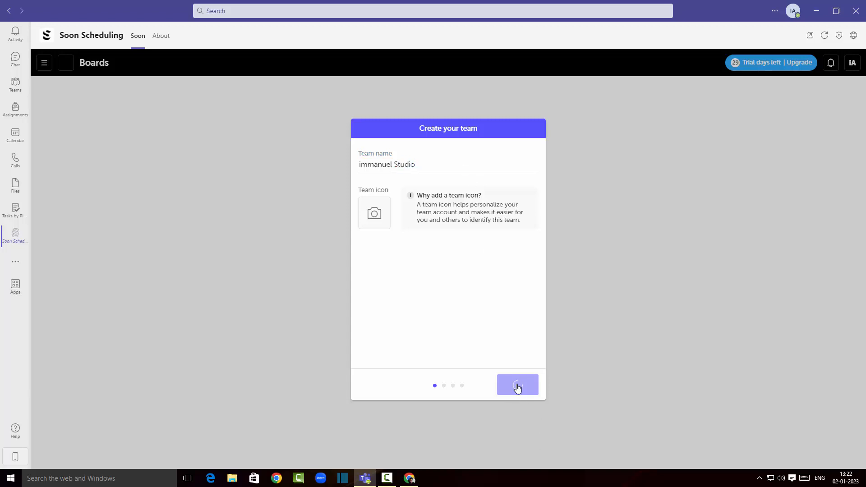
click(517, 384)
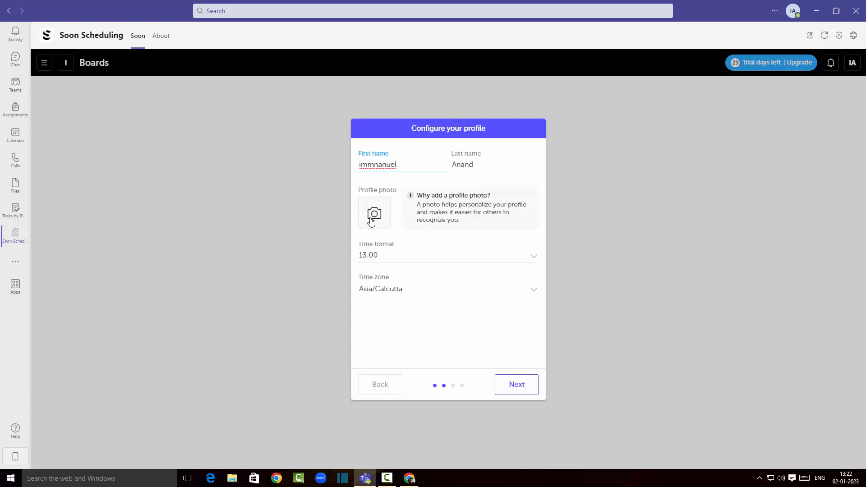
- Choose 13:00 time format and America/New_York time zone, then keep all notifications enabled
click(448, 255)
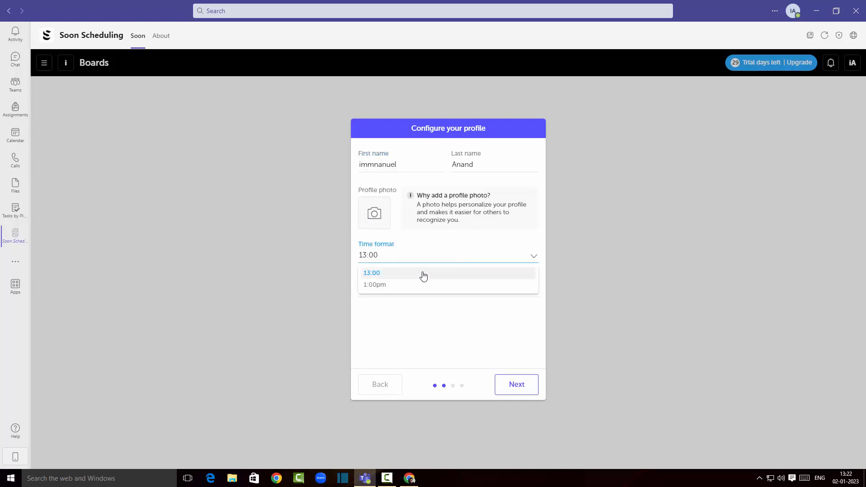
mouse_move(411, 277)
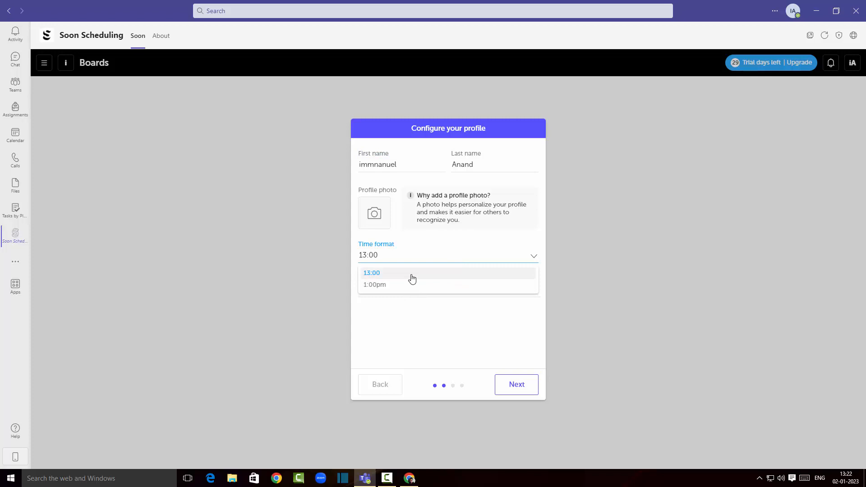
click(371, 272)
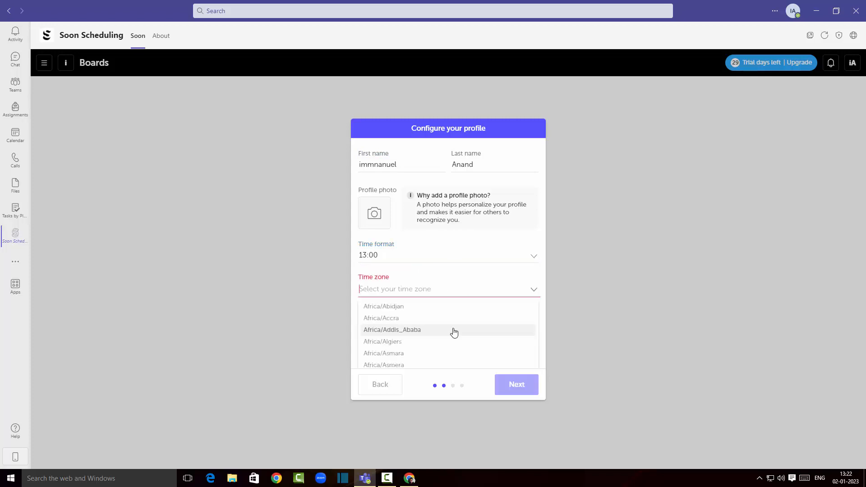
text(America/)
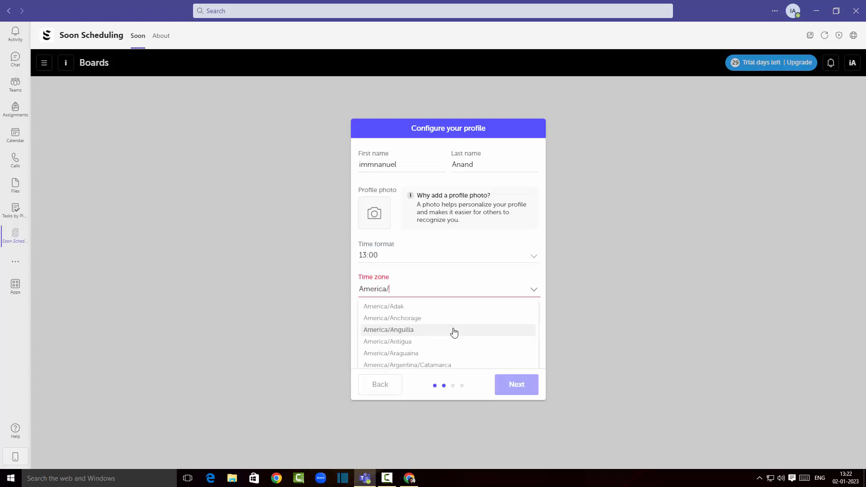
text(newy)
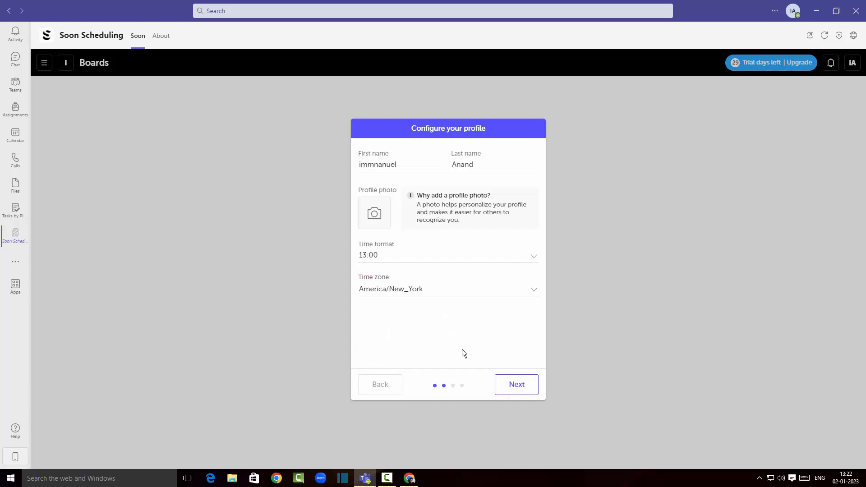
click(516, 384)
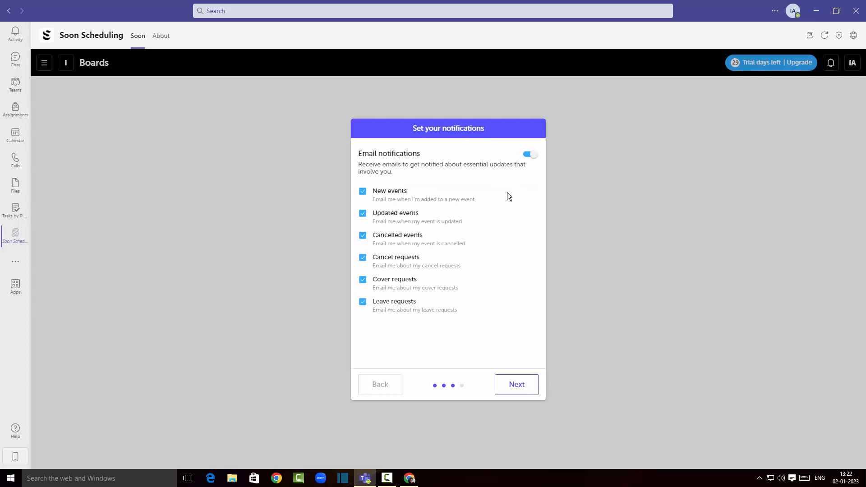
mouse_move(532, 177)
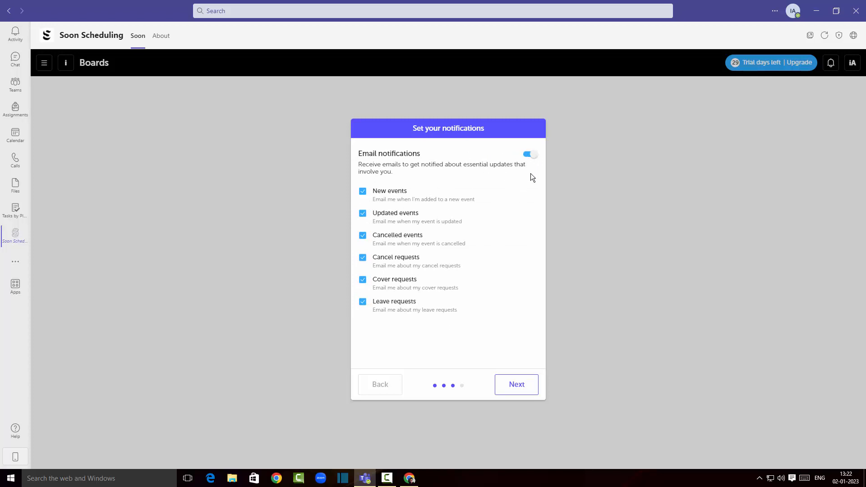
click(516, 384)
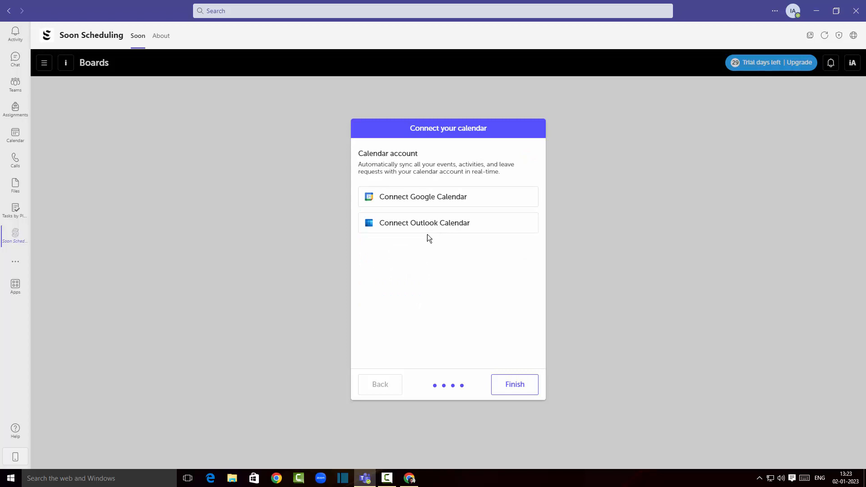
- Connect the Outlook calendar, grant Soon access on the consent page and finish the setup
click(447, 222)
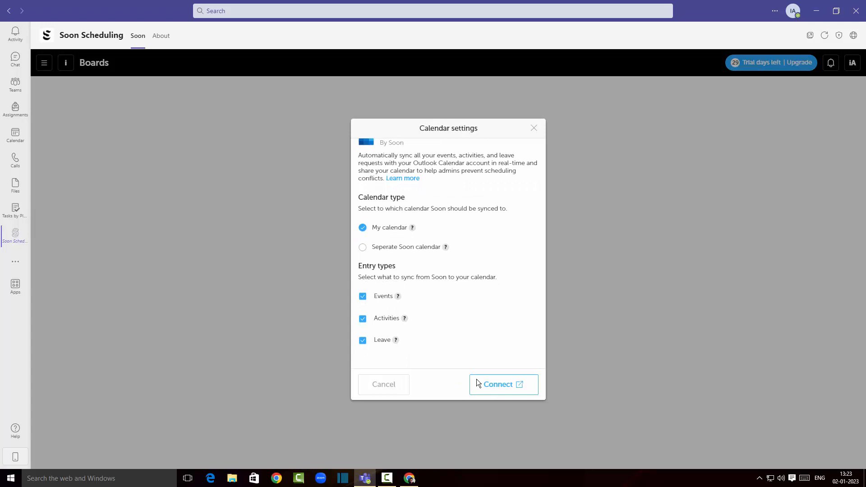
click(503, 384)
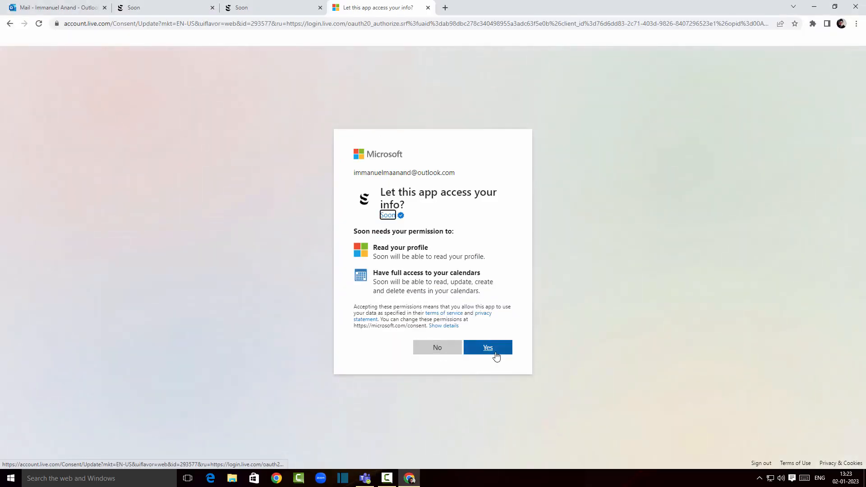
click(487, 347)
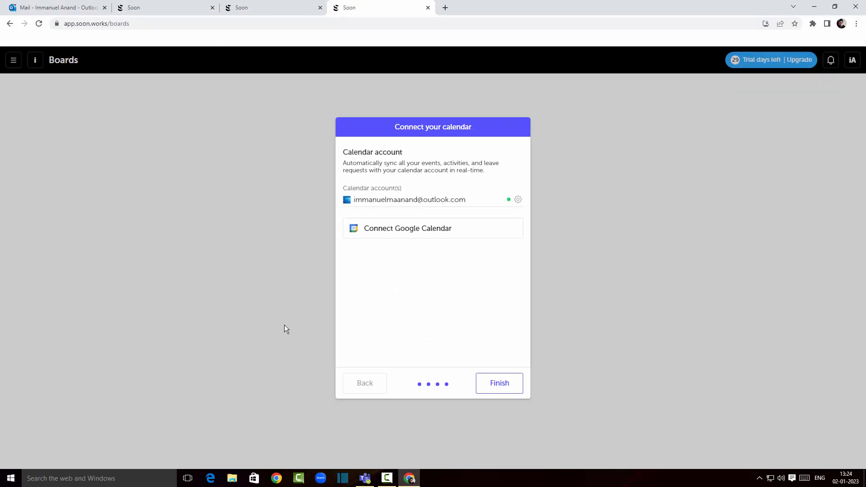
mouse_move(450, 207)
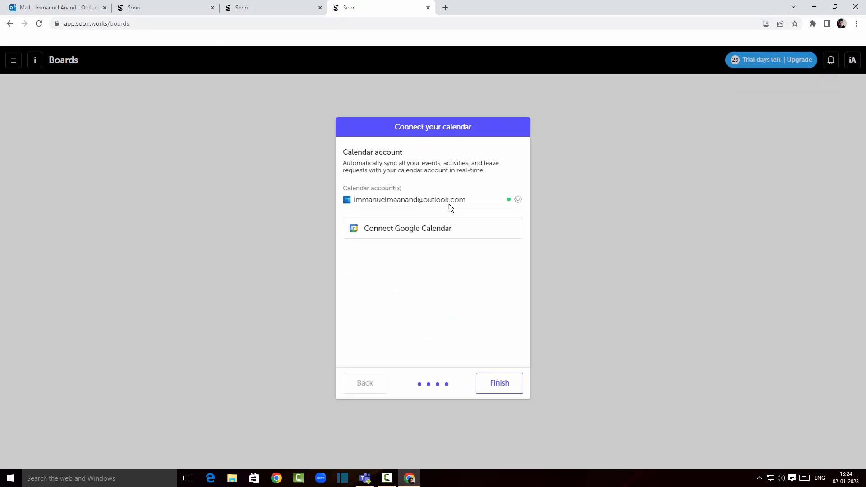
click(499, 383)
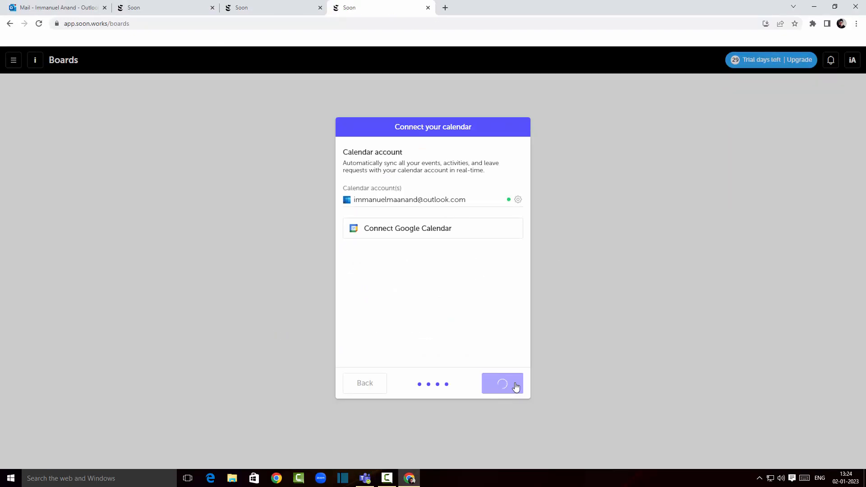
click(502, 383)
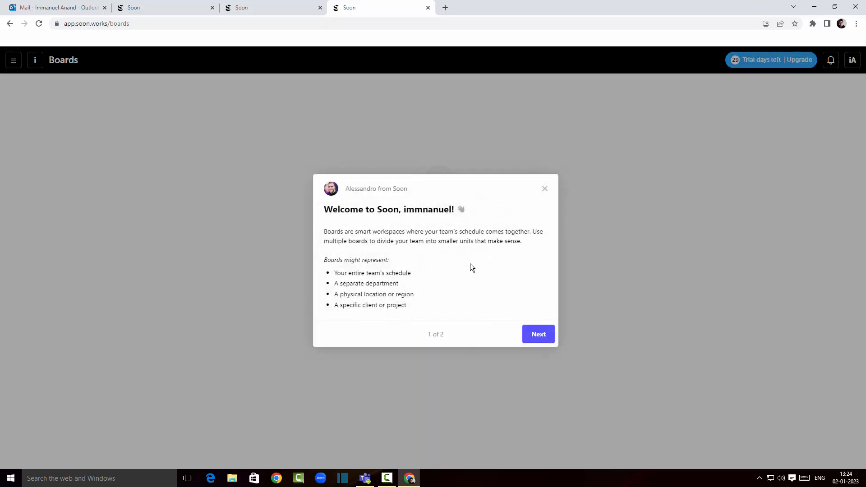
mouse_move(545, 188)
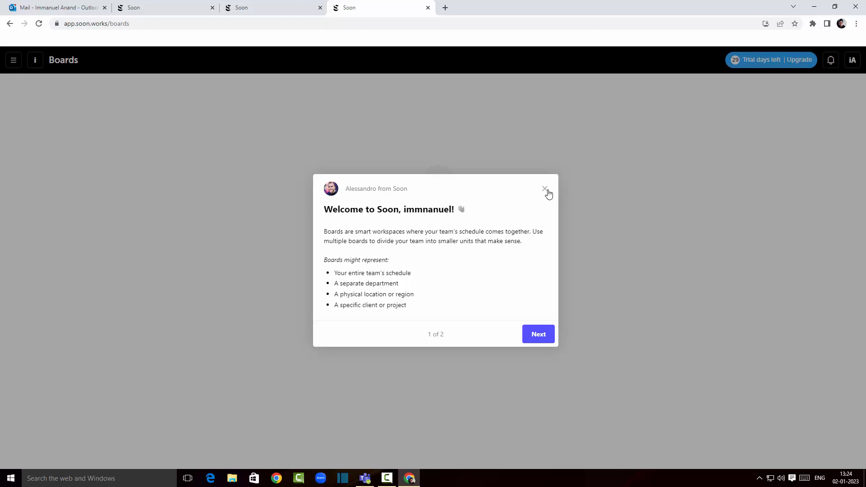
- Dismiss the welcome tour and create a new untitled board, closing its intro popup
click(545, 188)
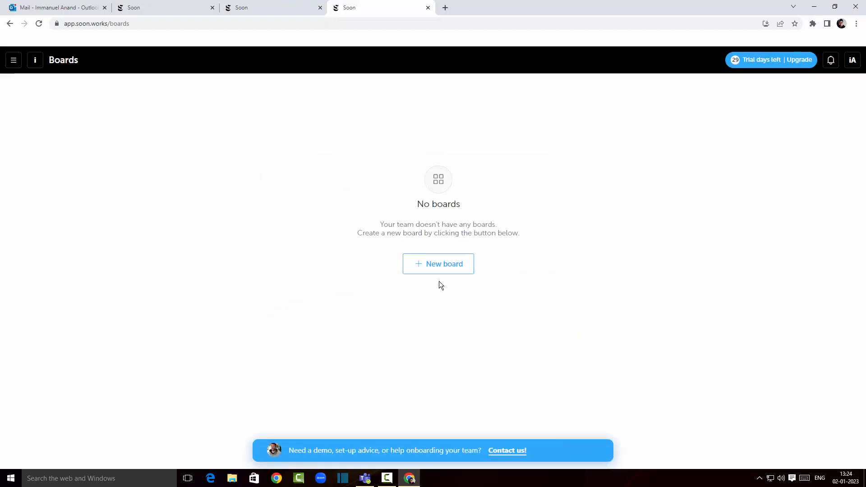
mouse_move(439, 313)
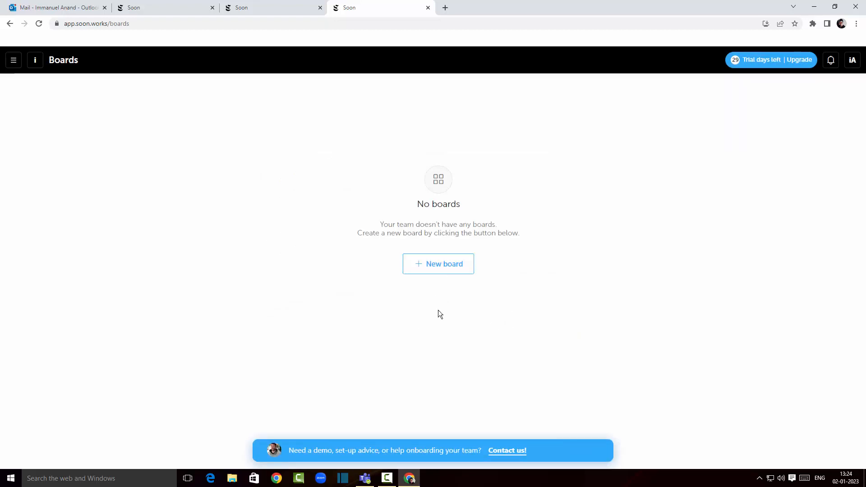
click(438, 263)
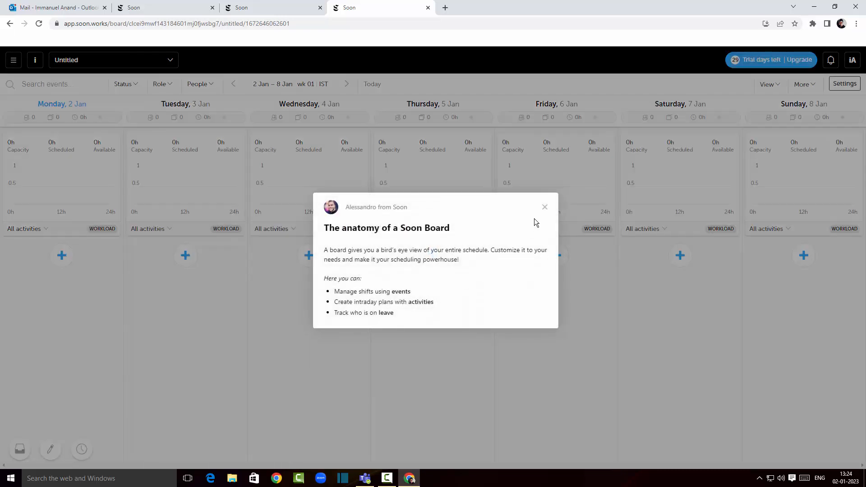
click(545, 206)
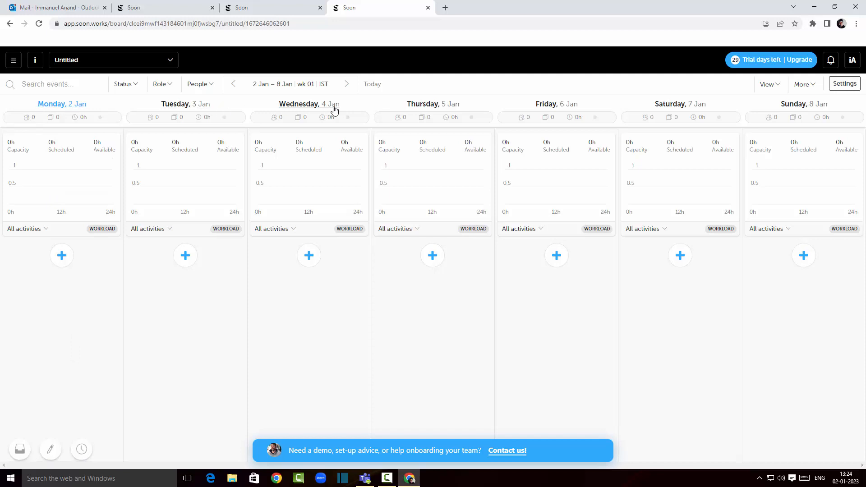
mouse_move(837, 107)
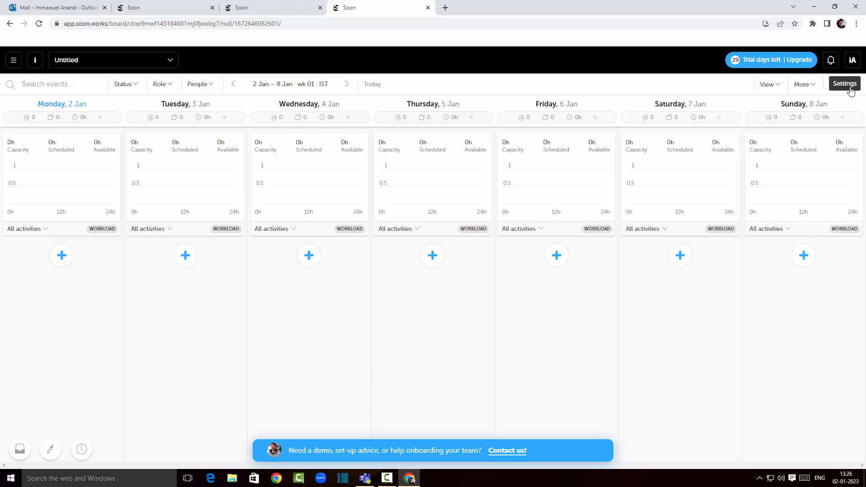
- Rename the board to 'Sales' in its settings
click(844, 83)
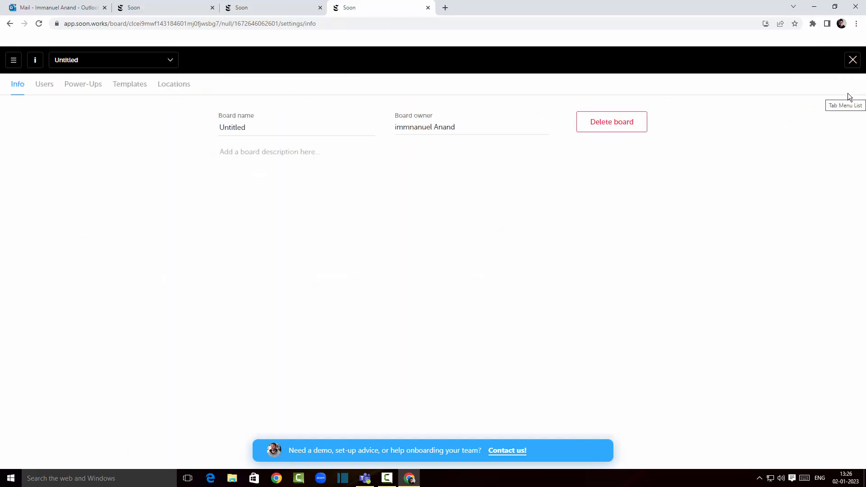
double_click(231, 128)
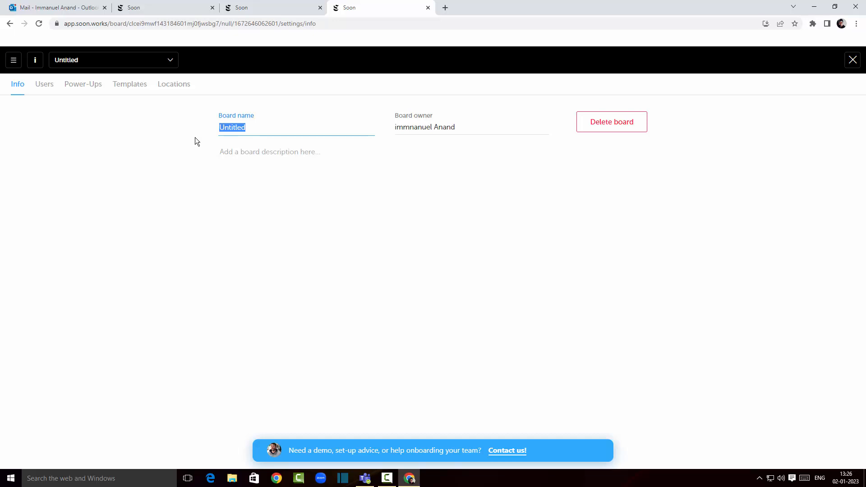
text(Sa)
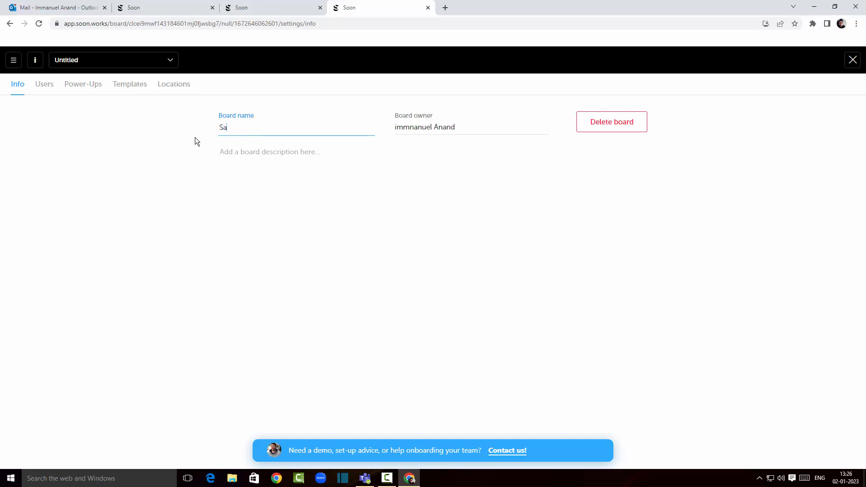
text(les)
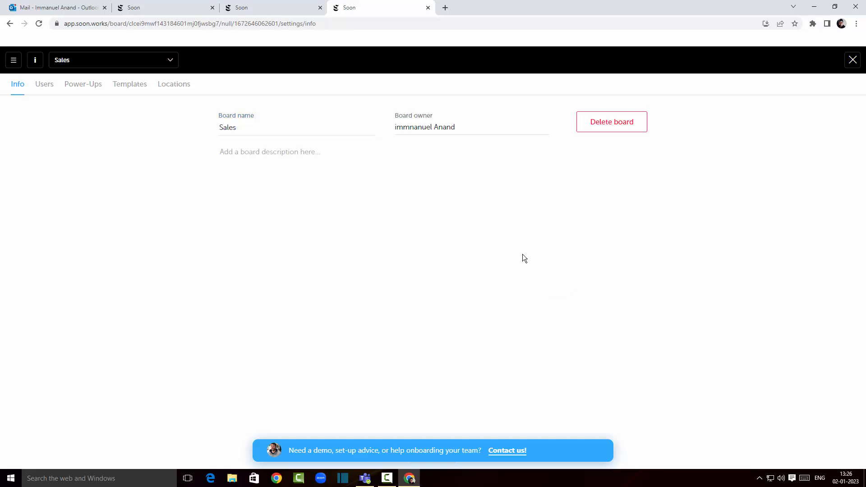
click(44, 84)
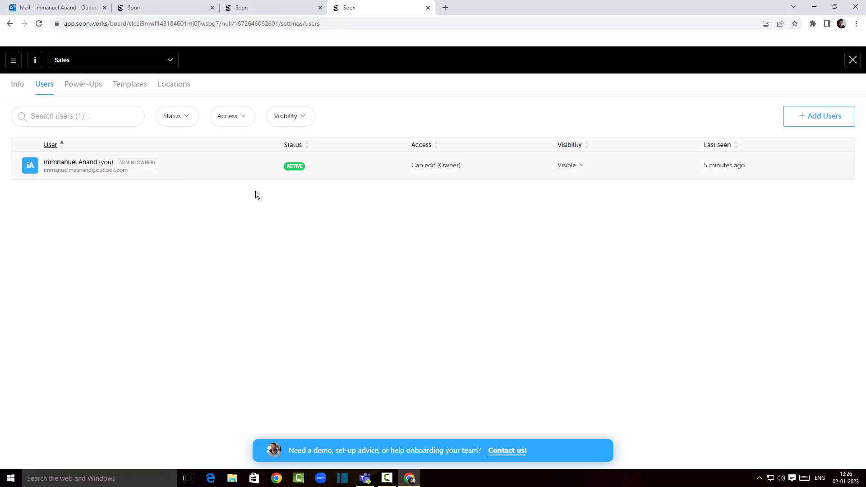
click(819, 116)
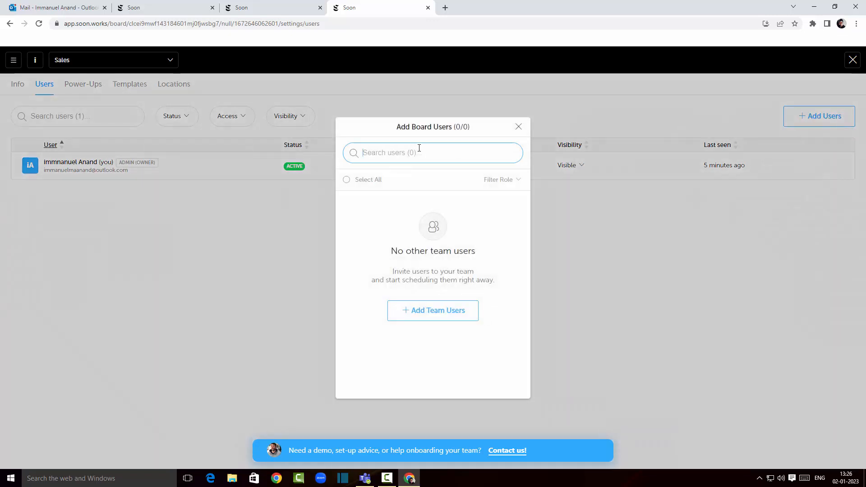
click(432, 310)
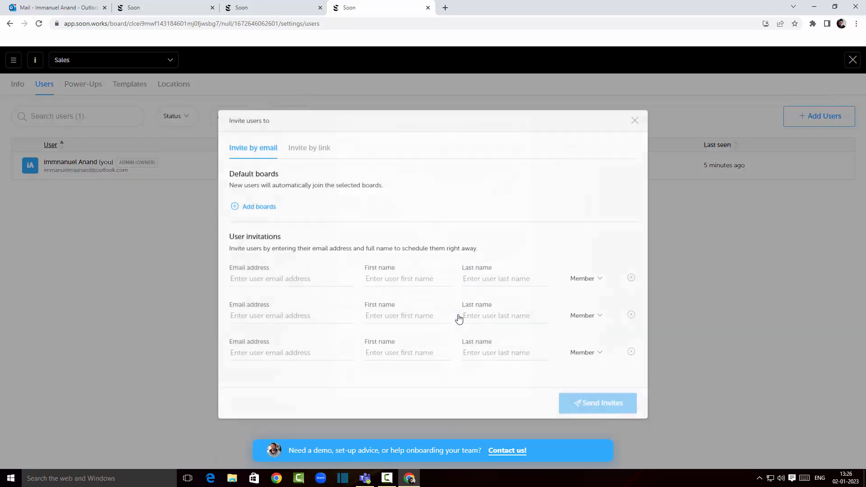
text(Cumor)
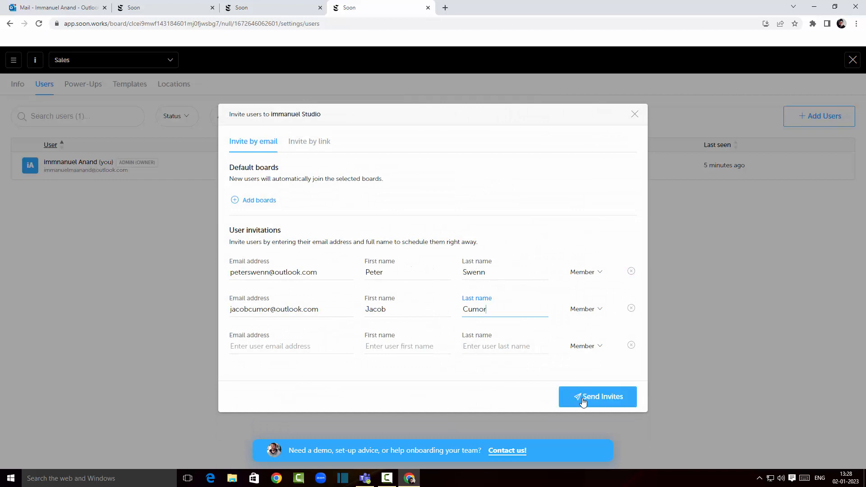
click(597, 396)
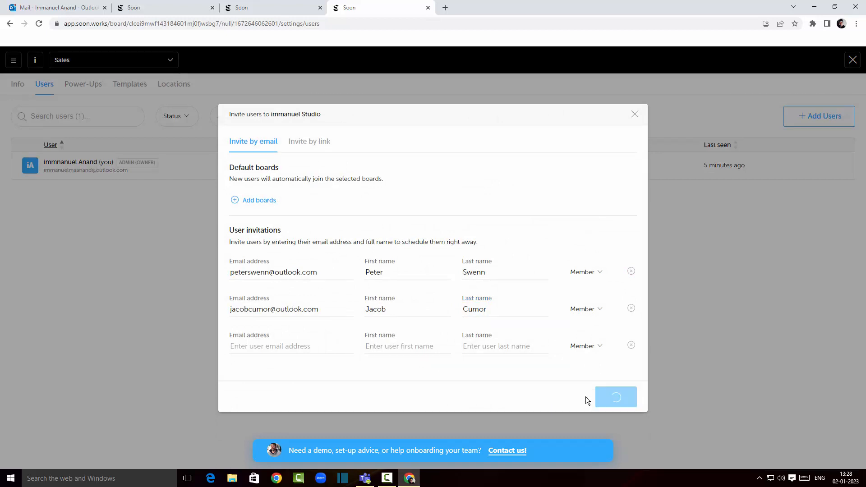
click(616, 397)
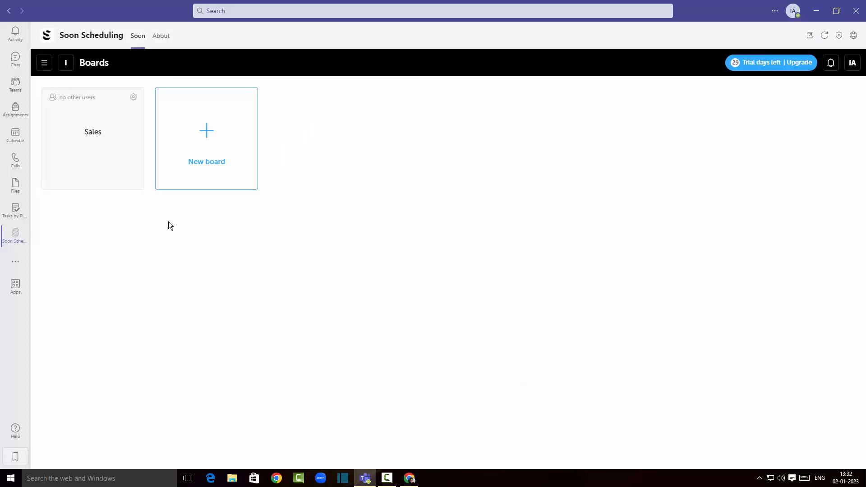
mouse_move(137, 217)
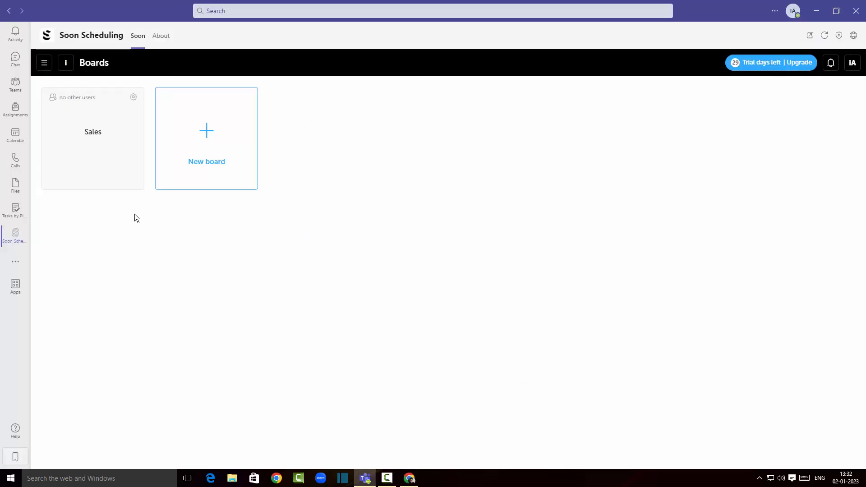
mouse_move(83, 185)
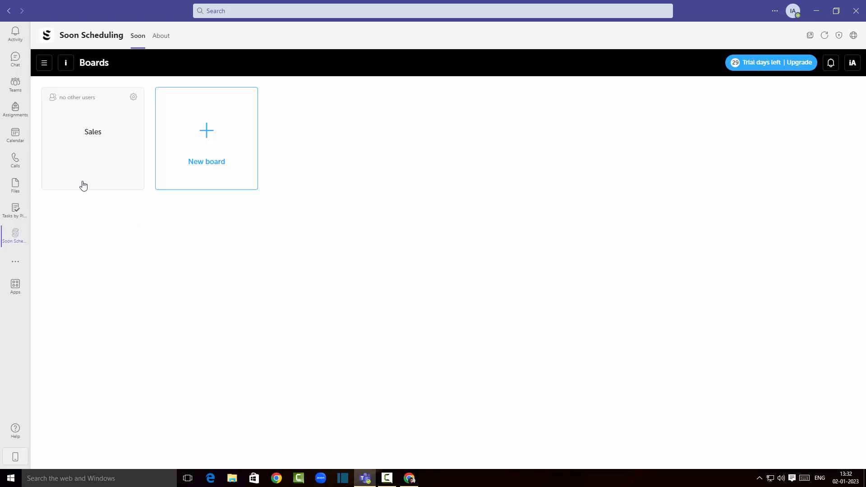
mouse_move(100, 149)
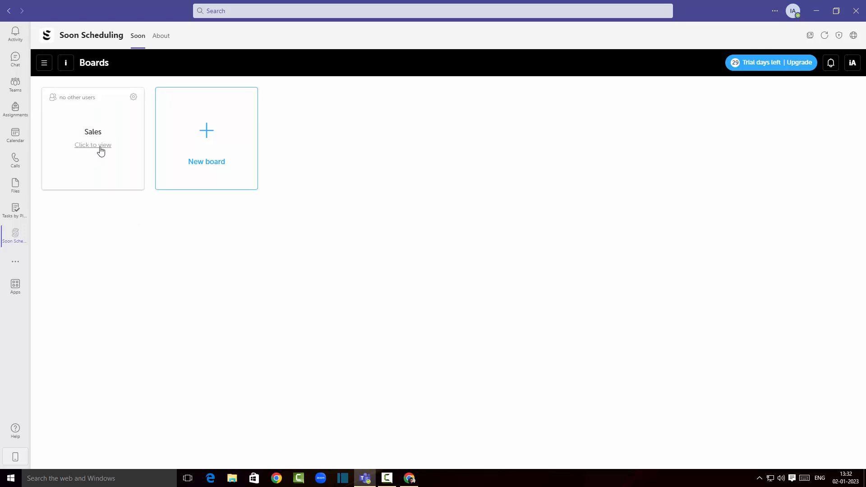
click(92, 145)
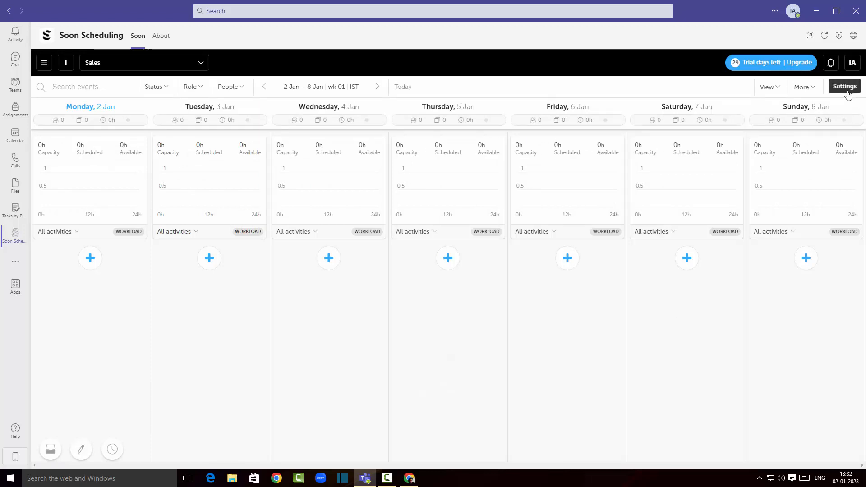
click(844, 86)
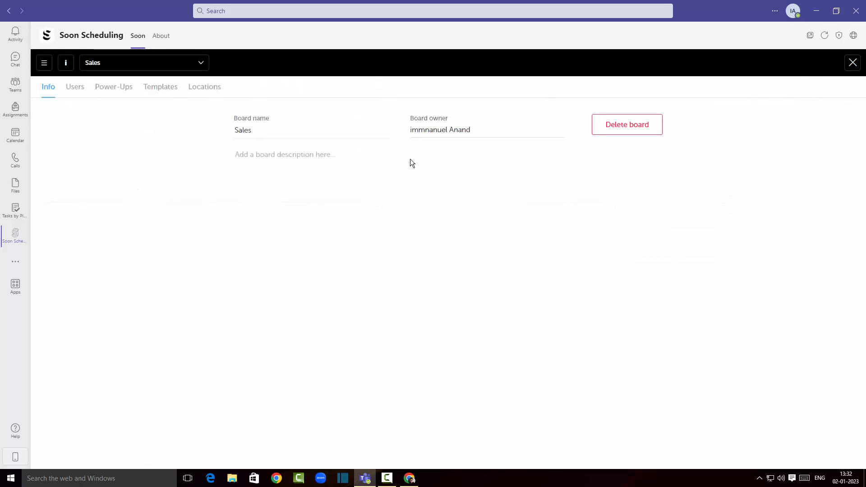
click(75, 86)
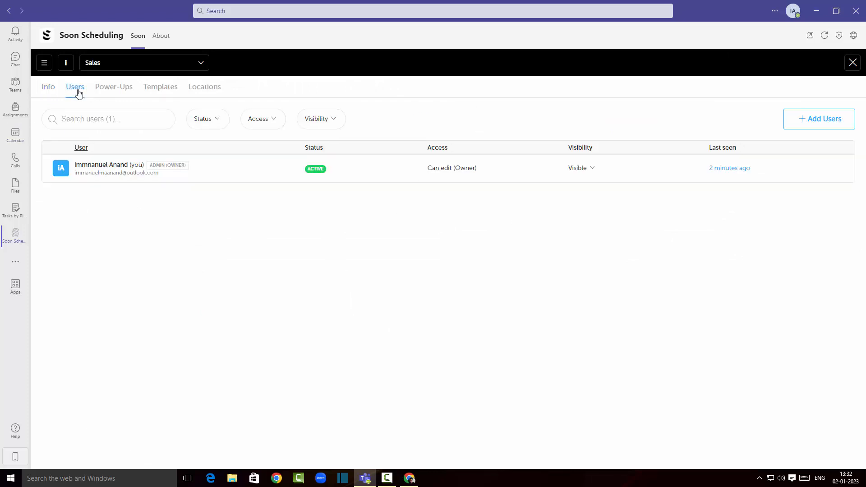
click(818, 119)
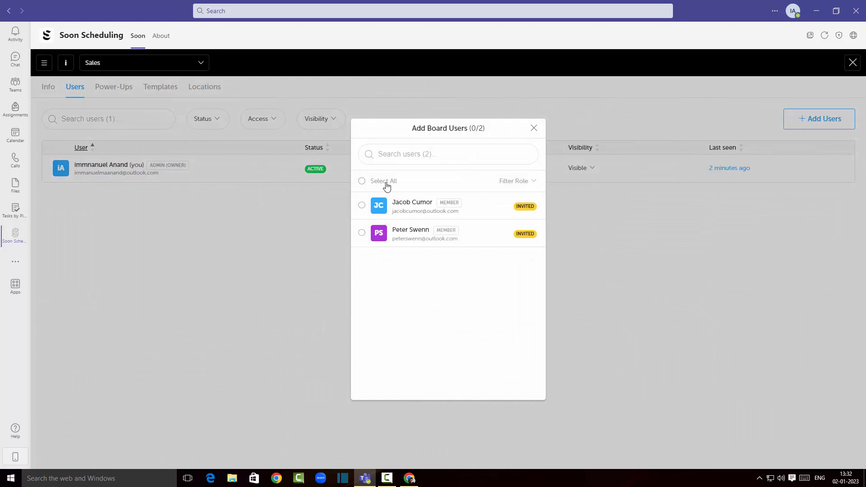
click(360, 206)
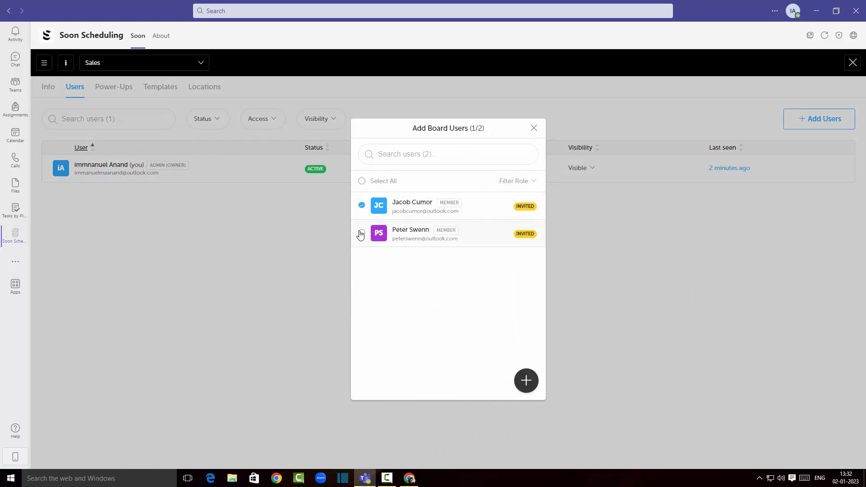
click(360, 233)
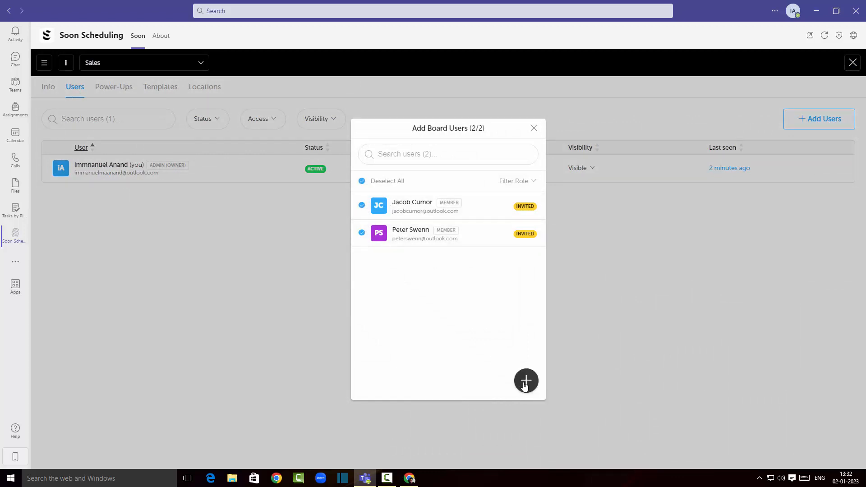
click(526, 380)
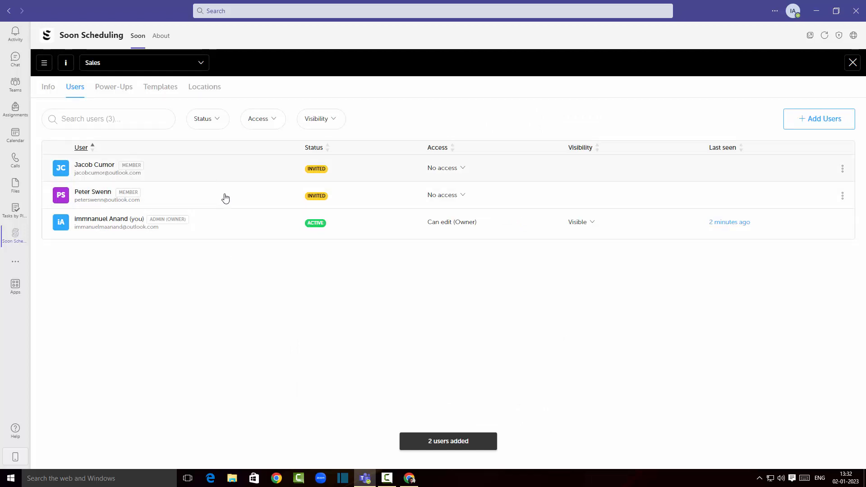
mouse_move(168, 181)
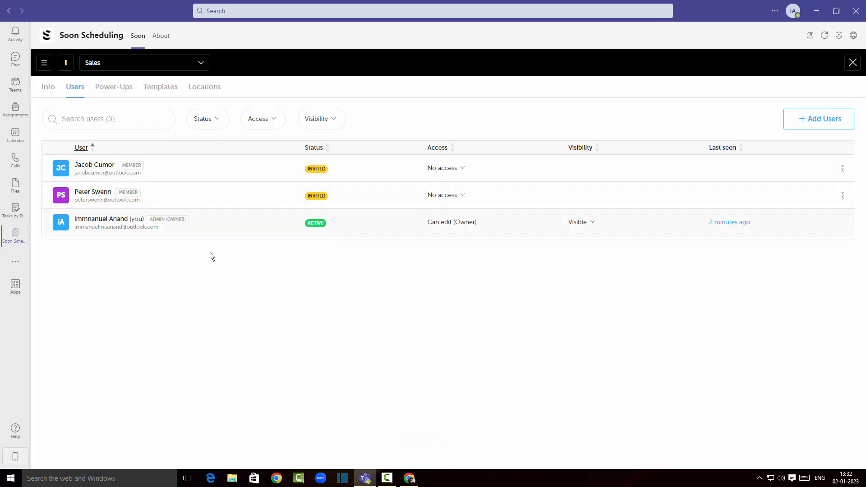
- Start a new event template for the Sales board with the America/New_York time zone
click(161, 86)
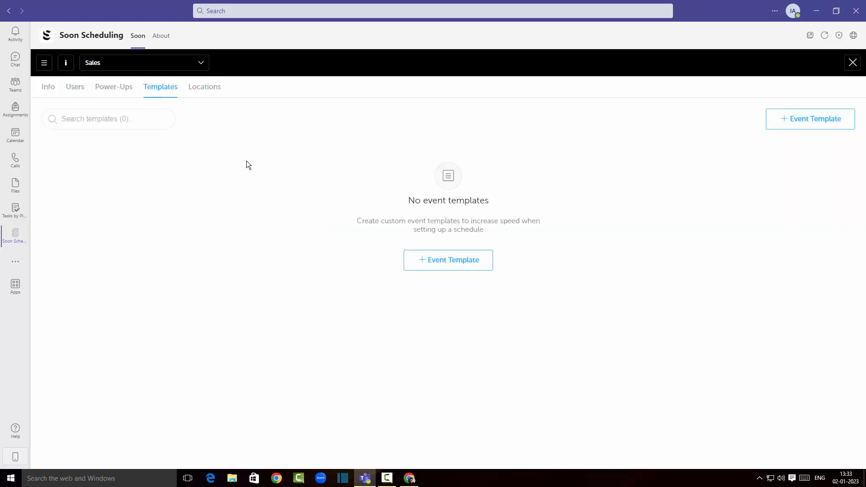
mouse_move(438, 262)
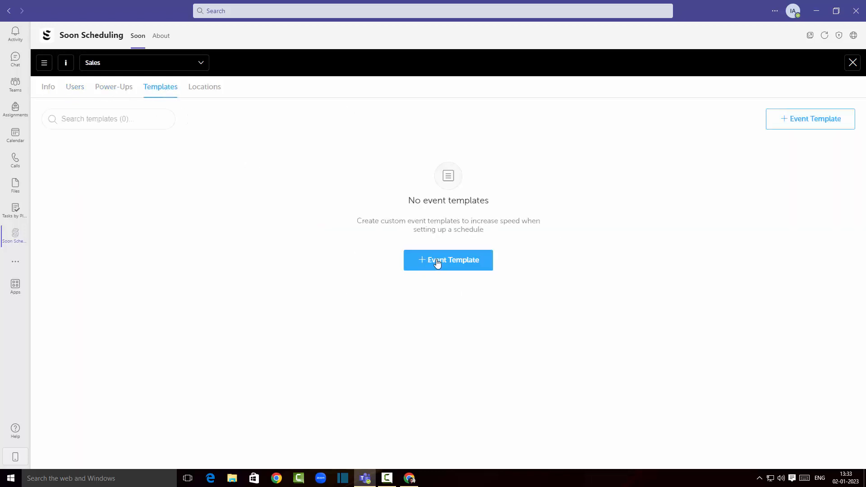
click(448, 260)
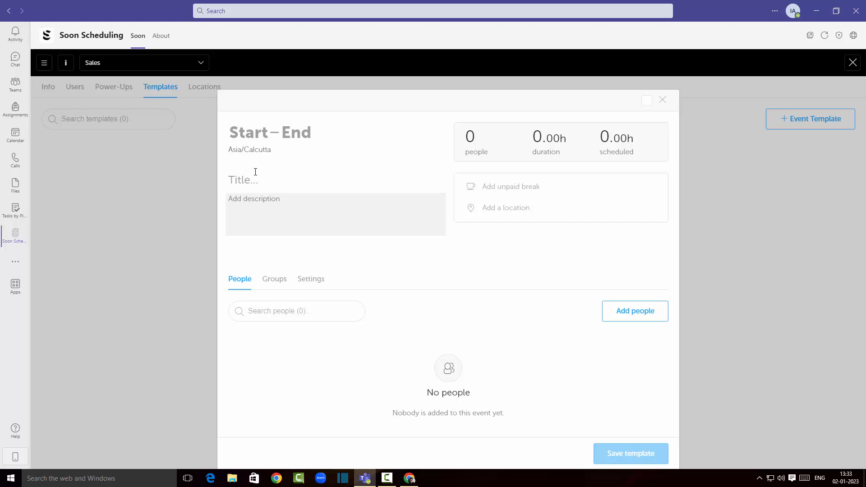
click(249, 149)
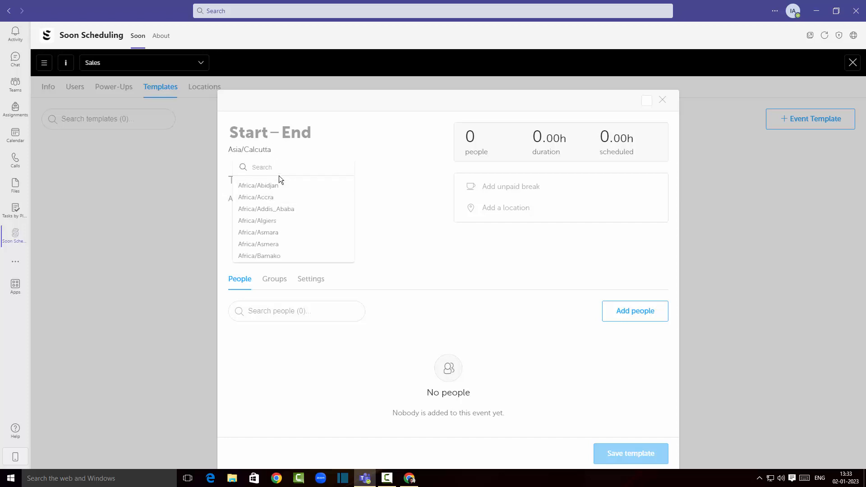
text(ame)
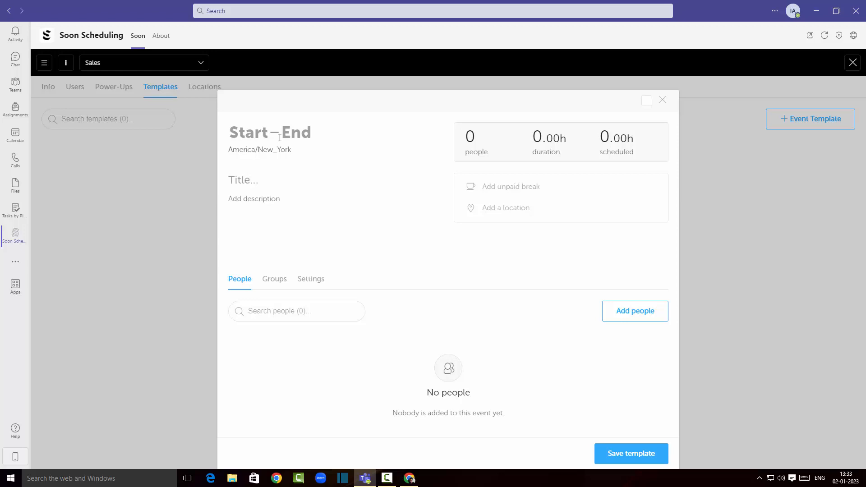
- Set the template to run from 08:00 to 10:00
click(249, 131)
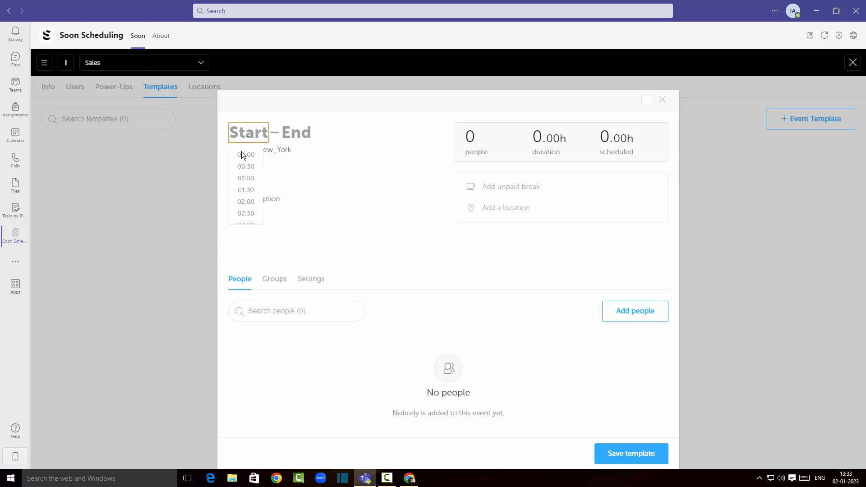
scroll(down, 3)
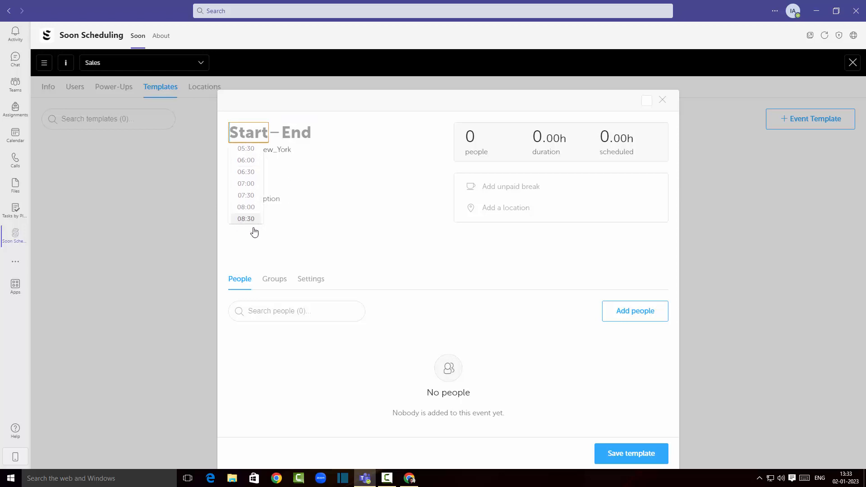
click(245, 207)
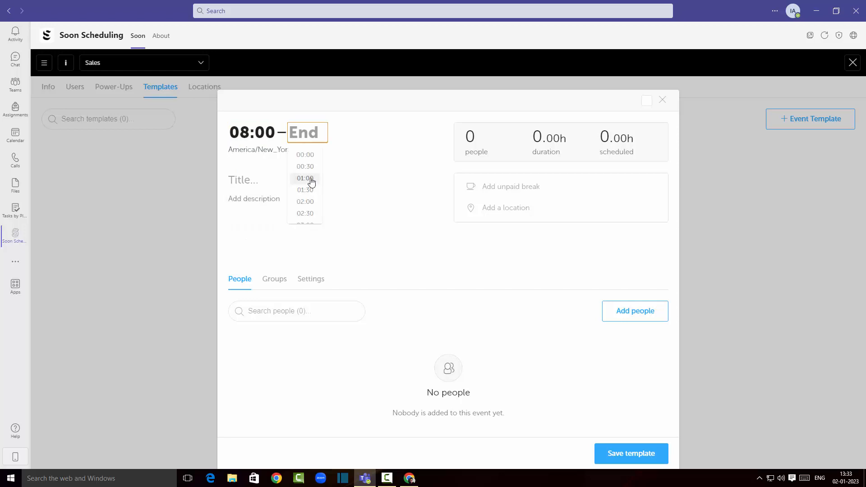
mouse_move(305, 190)
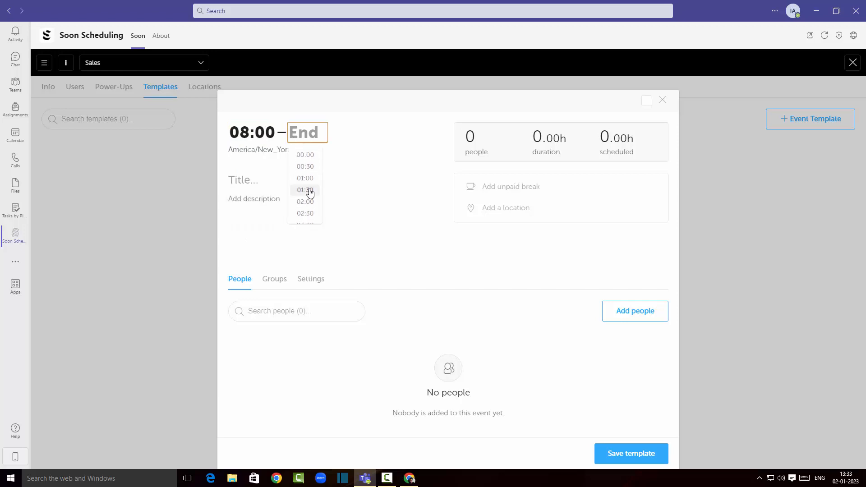
scroll(down, 3)
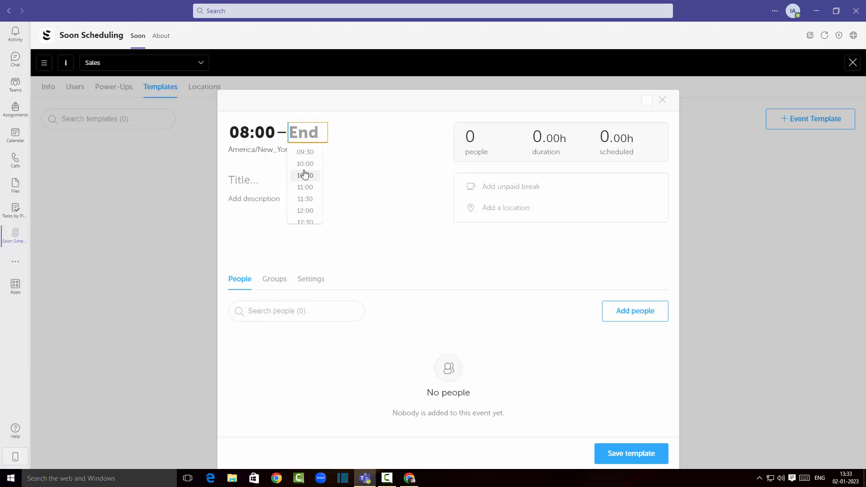
click(305, 163)
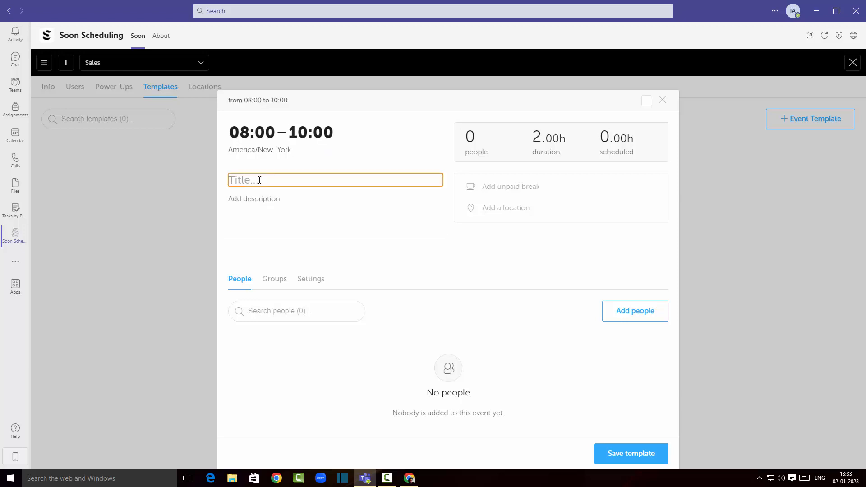
- Title the template 'Sales Strategy Meeting' and add a 00:15 unpaid break, reducing duration to 1.75h
text(Sales Strategy m)
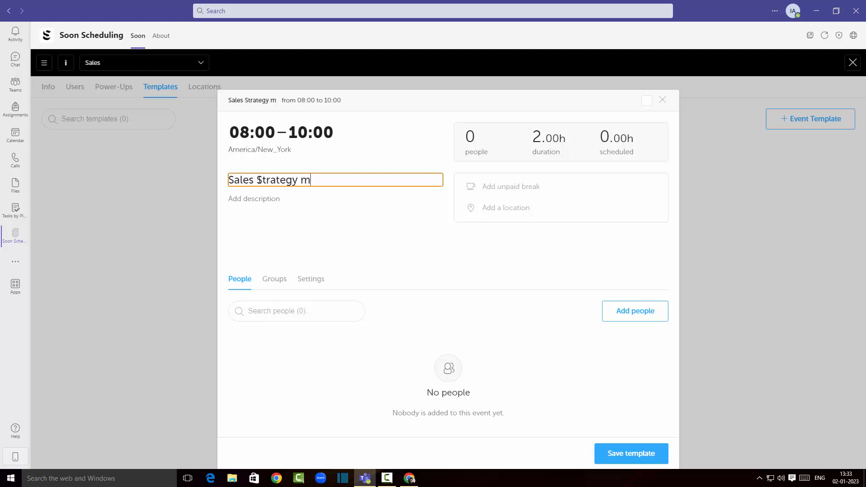
text(eetin)
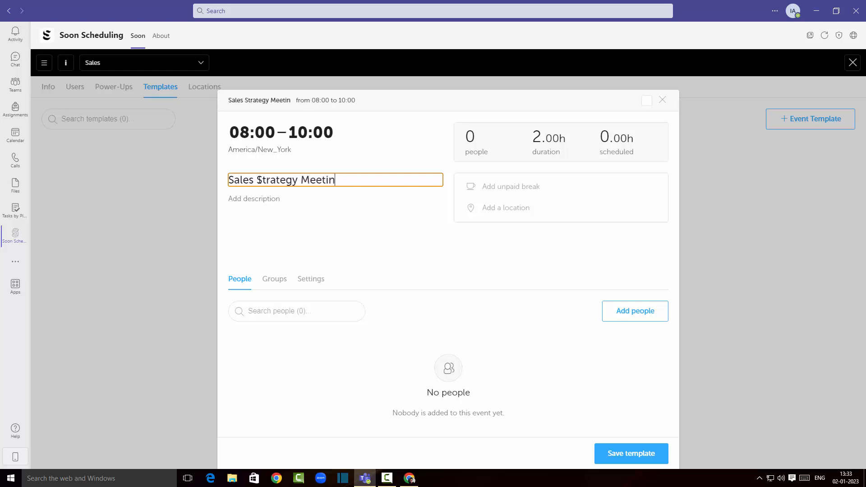
text(Sales Strategy Meeting)
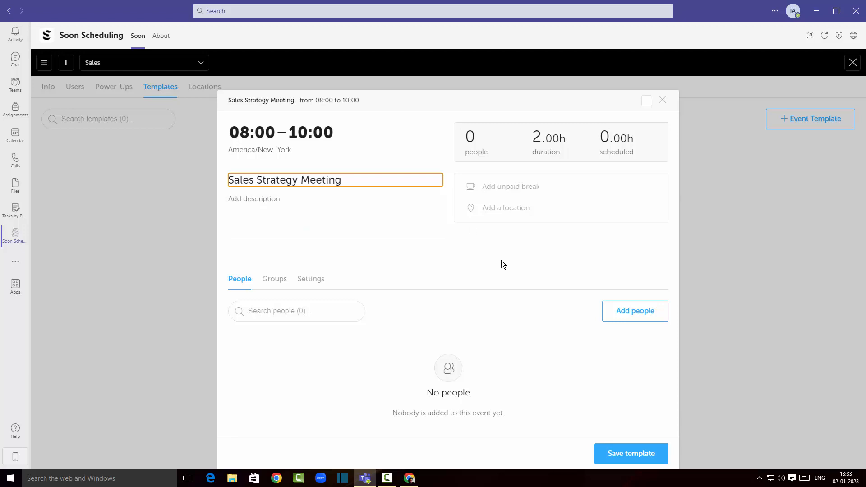
mouse_move(486, 196)
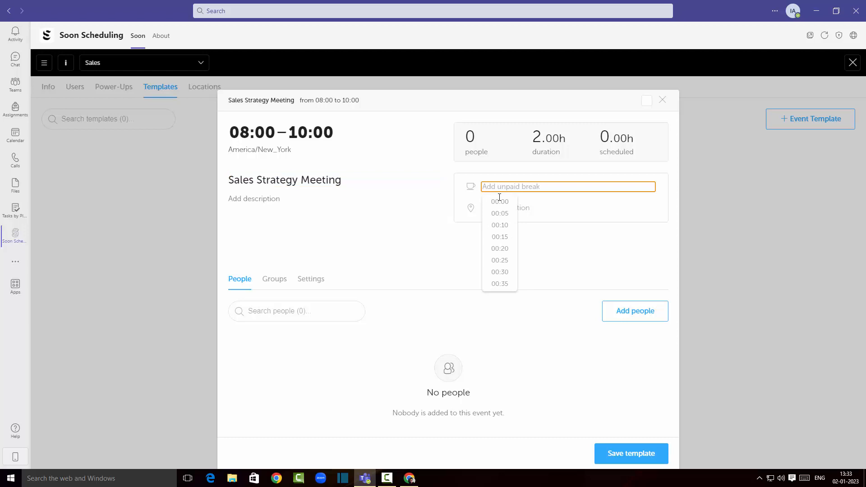
scroll(down, 3)
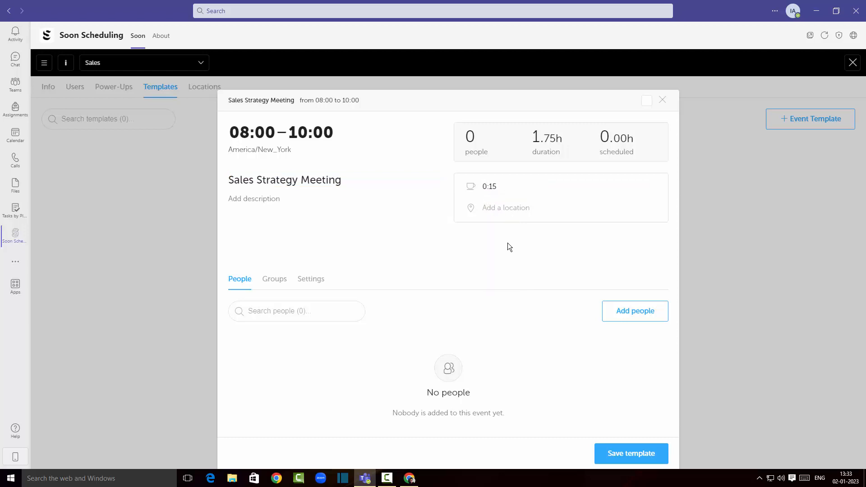
mouse_move(418, 244)
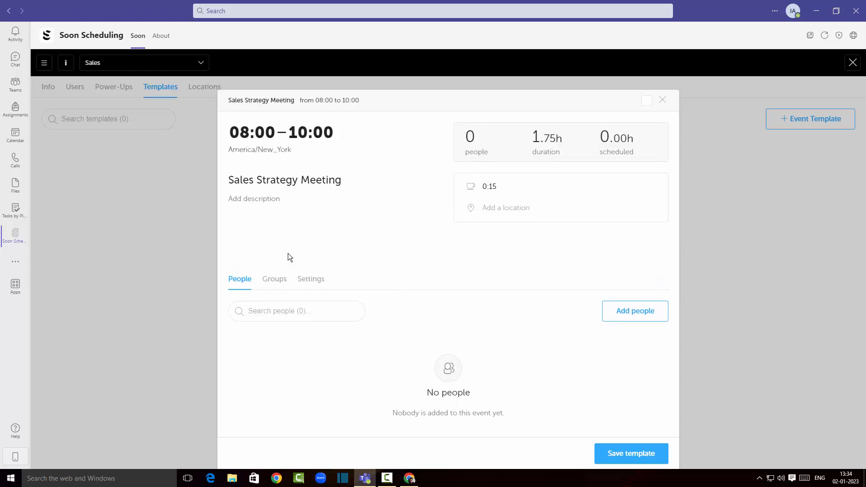
click(635, 311)
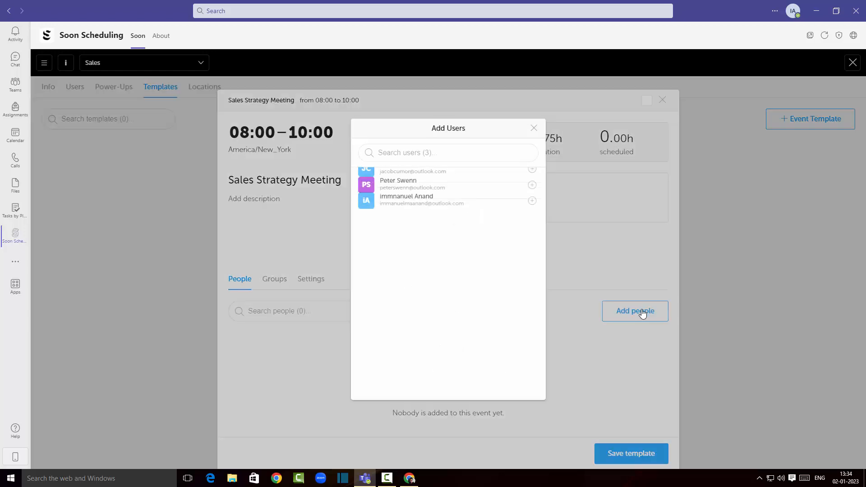
click(532, 168)
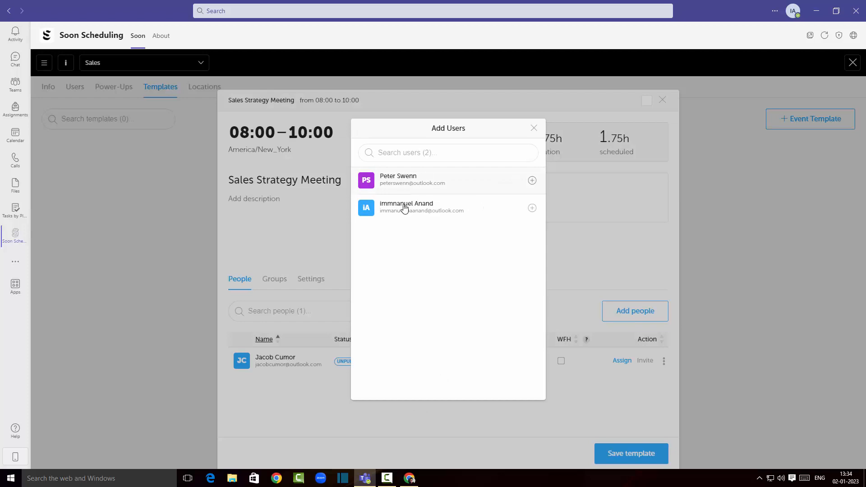
click(532, 180)
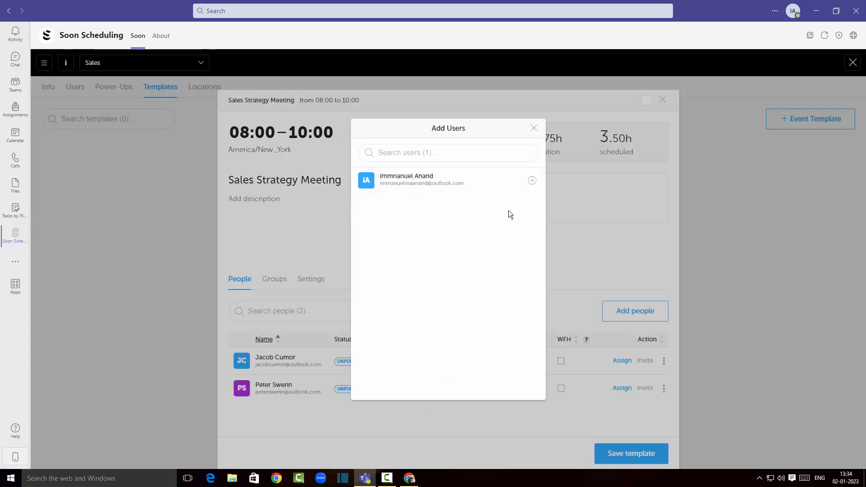
click(532, 180)
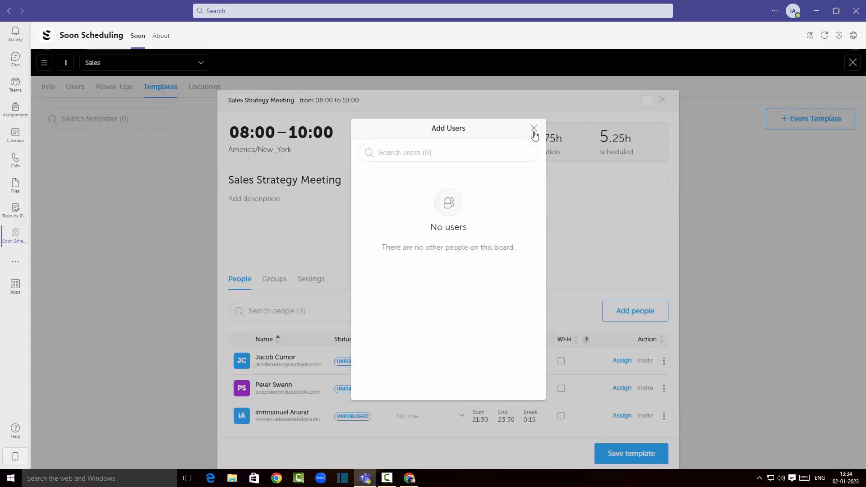
click(534, 128)
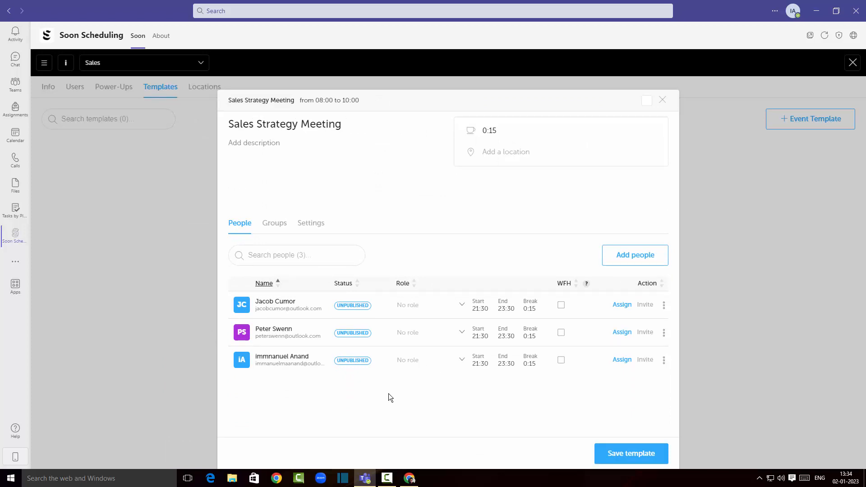
mouse_move(625, 463)
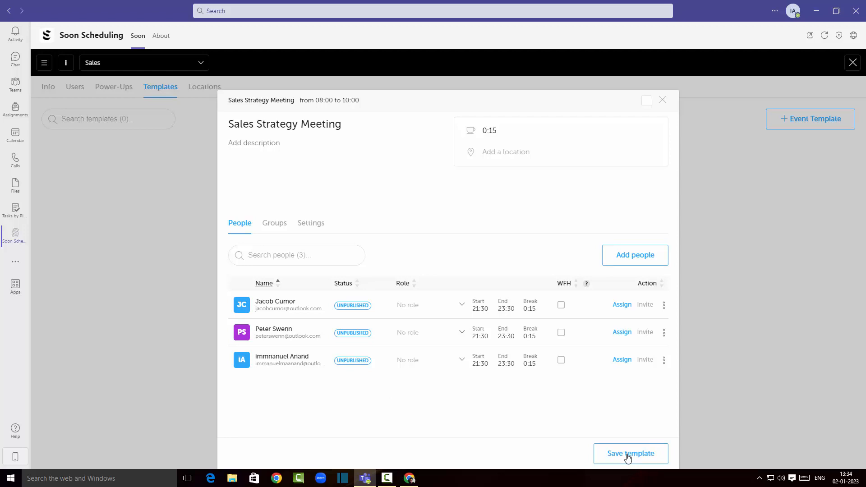
- Save the Sales Strategy Meeting template to the templates list
click(630, 453)
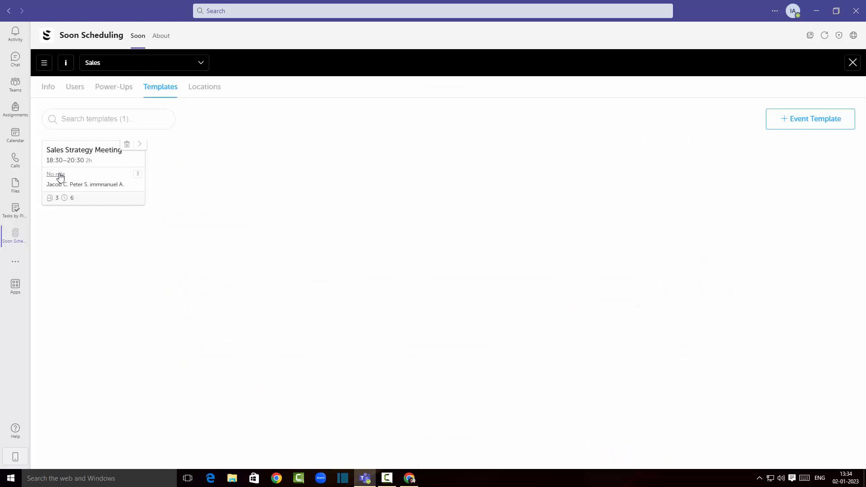
mouse_move(122, 203)
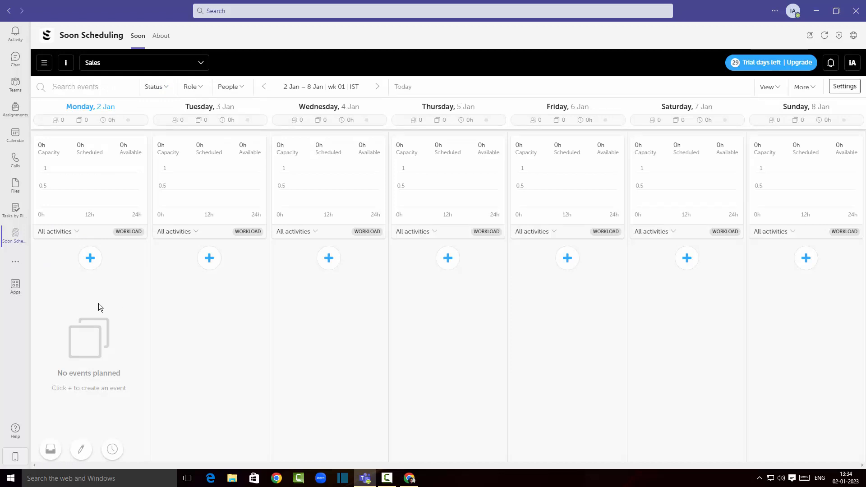
- Create a Monday 2 Jan event from the Sales Strategy Meeting template, 18:30–20:30 with all three members
click(90, 257)
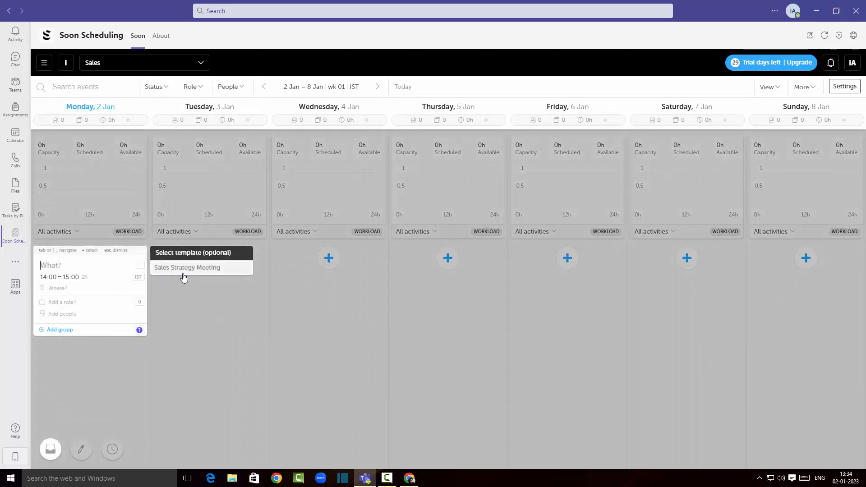
click(186, 267)
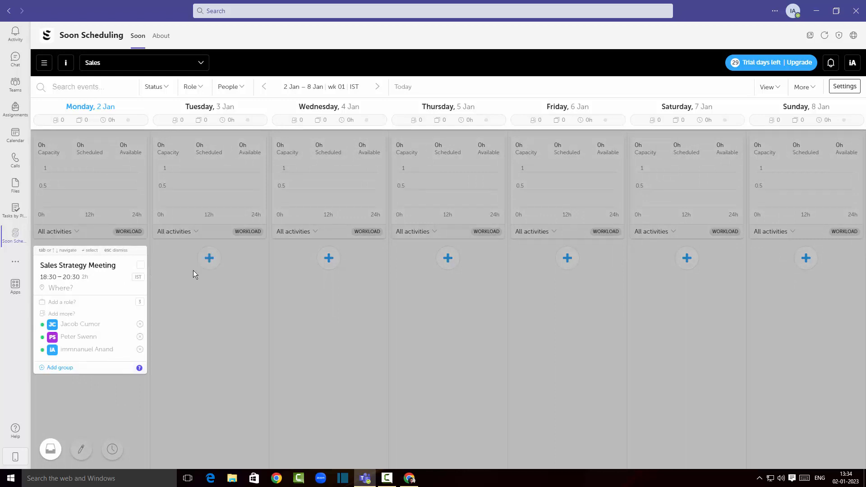
click(60, 288)
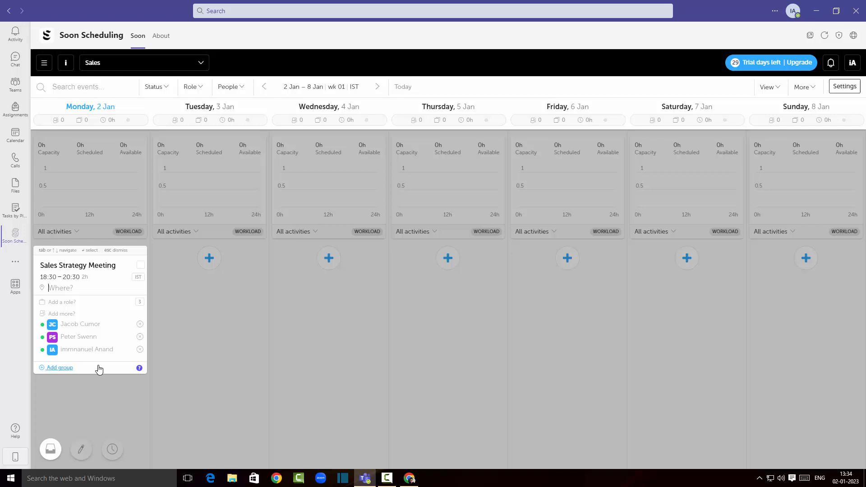
mouse_move(79, 372)
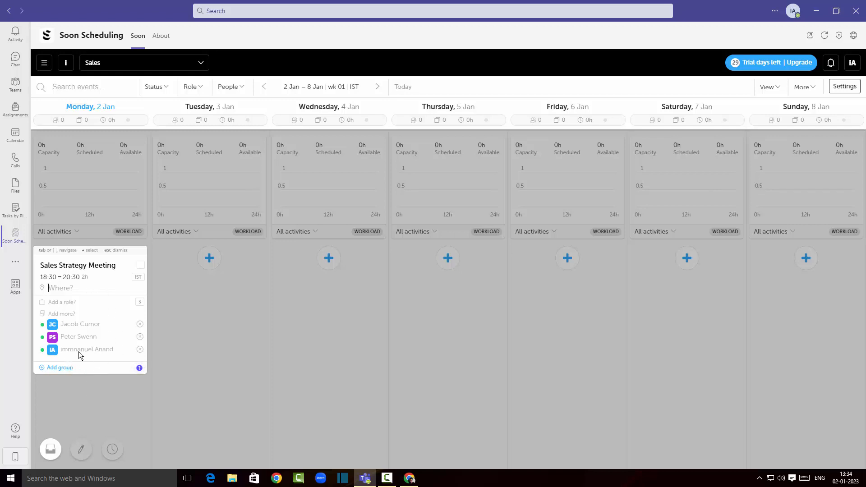
mouse_move(100, 345)
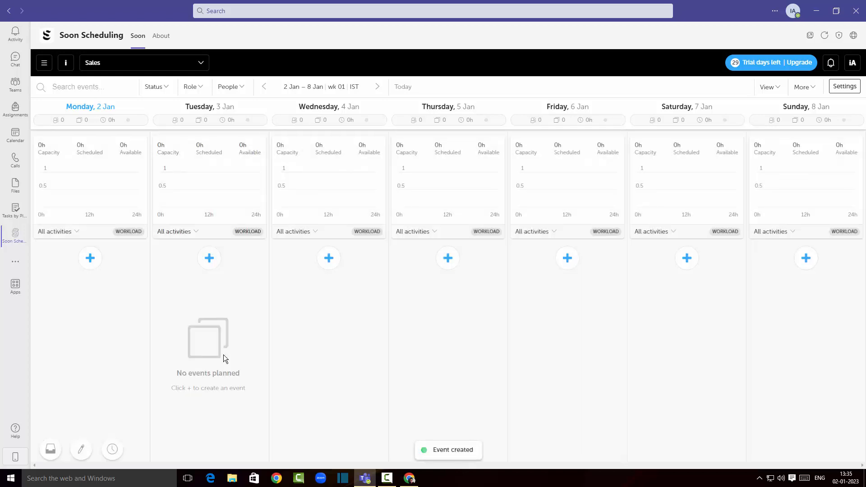
click(90, 257)
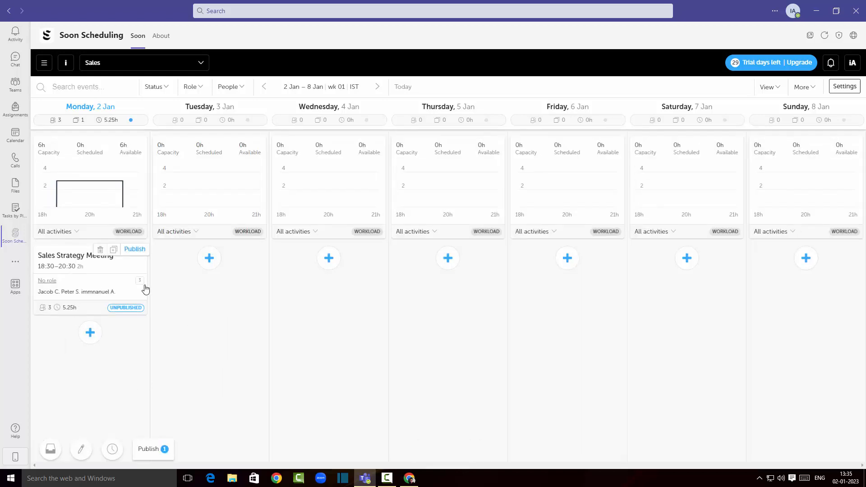
mouse_move(113, 354)
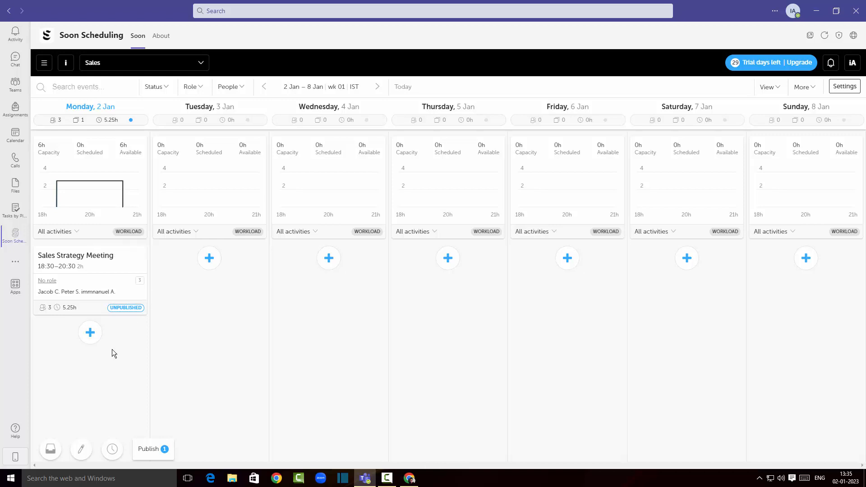
mouse_move(486, 218)
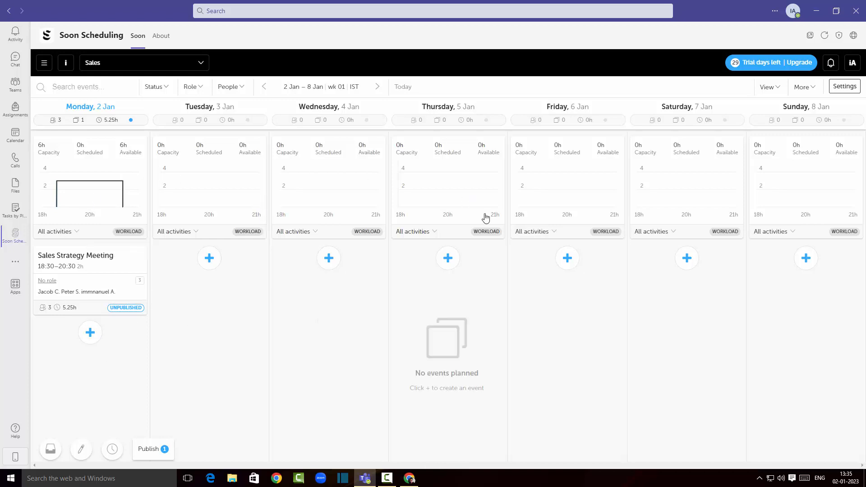
mouse_move(525, 185)
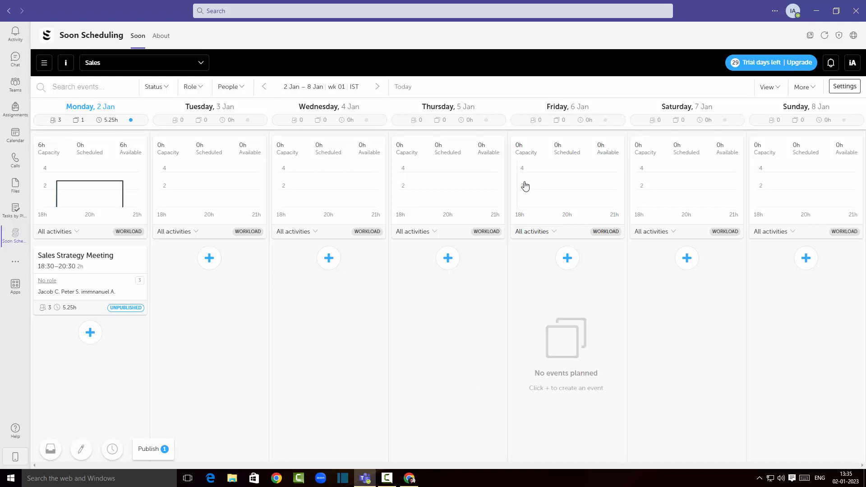
mouse_move(561, 330)
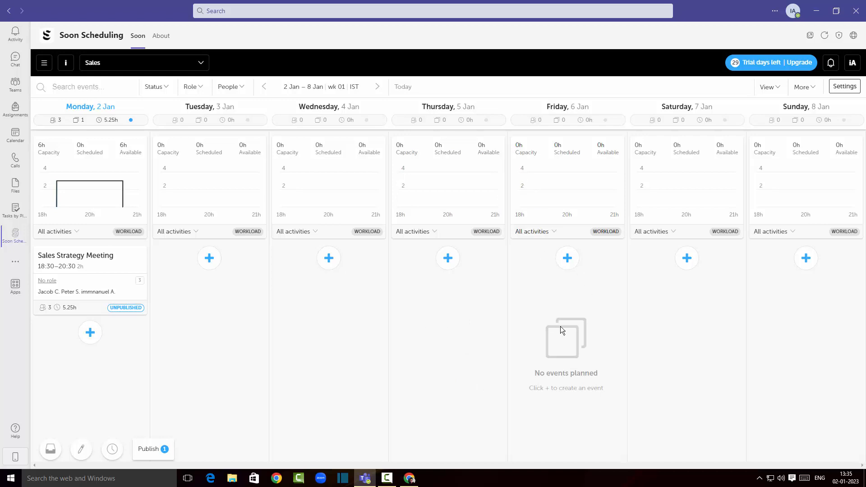
mouse_move(561, 327)
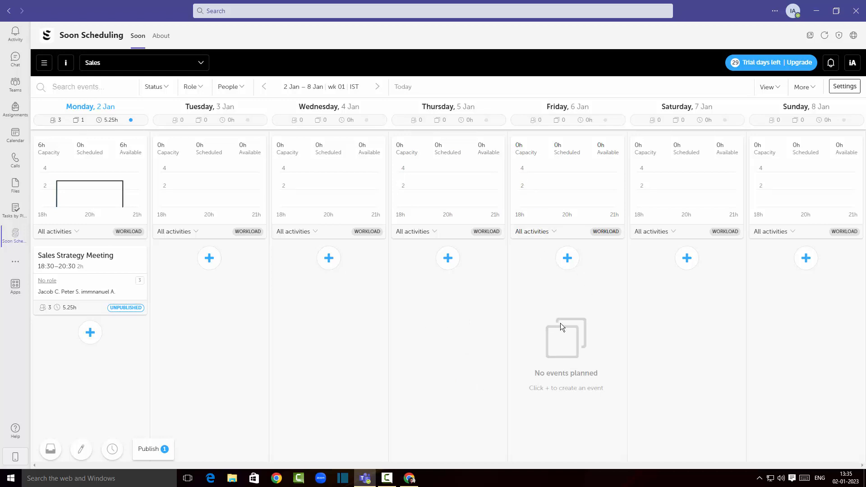
mouse_move(616, 347)
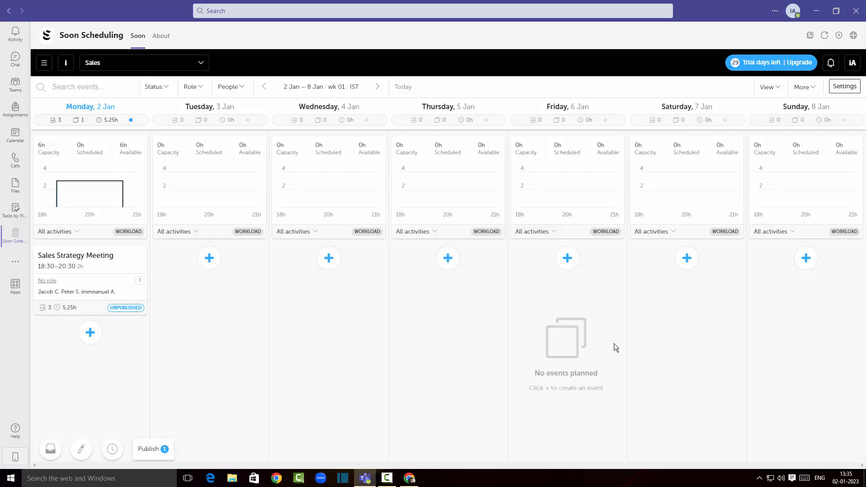
mouse_move(690, 351)
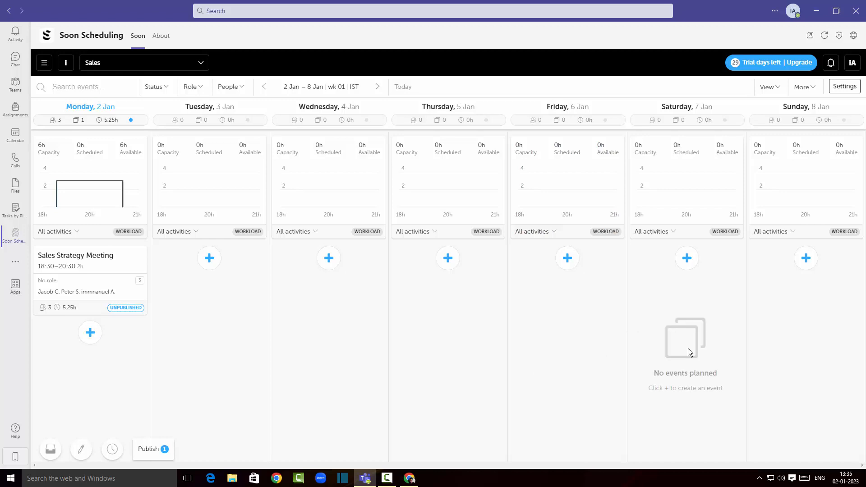
mouse_move(696, 350)
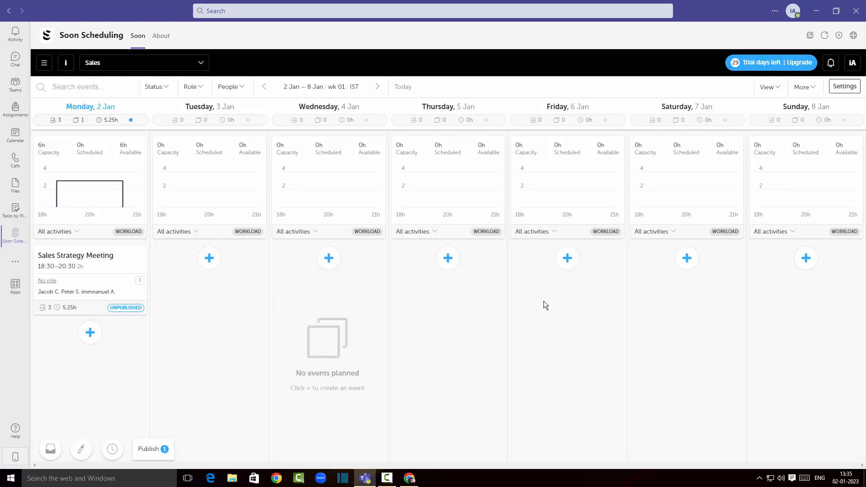
mouse_move(363, 320)
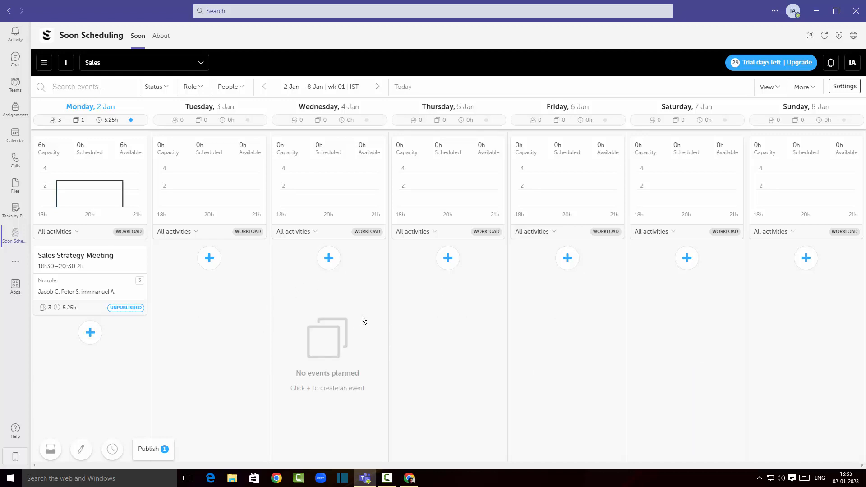
mouse_move(366, 317)
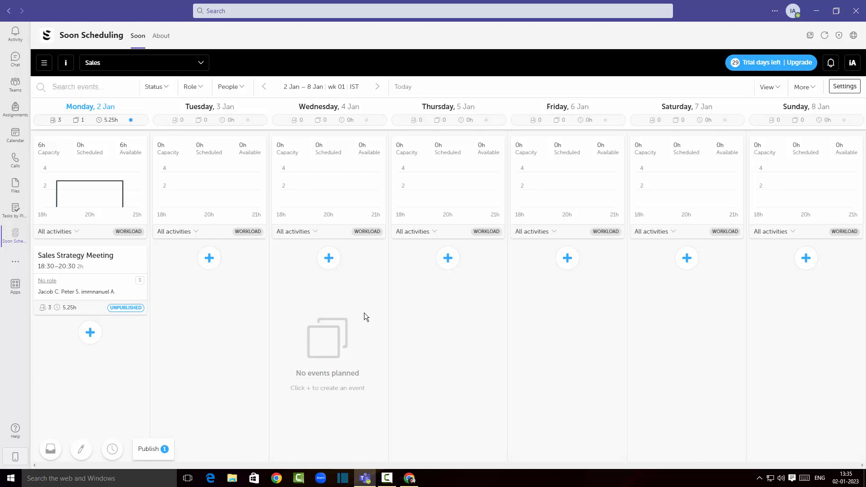
mouse_move(383, 311)
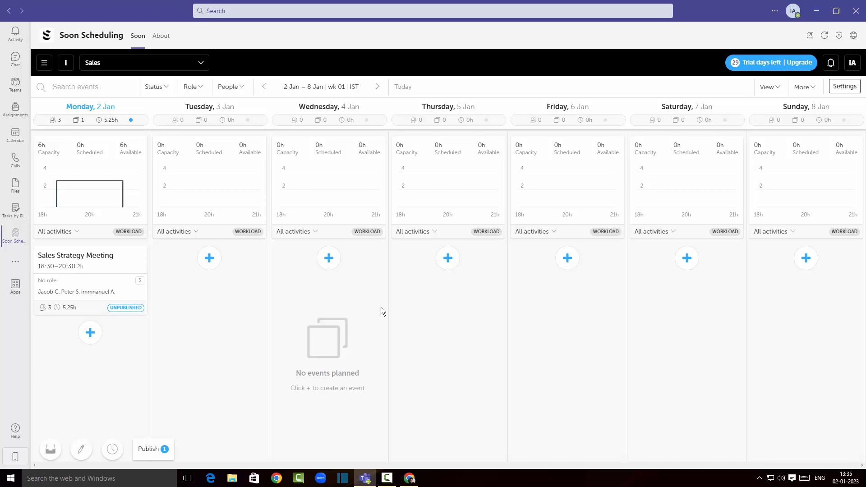
mouse_move(482, 313)
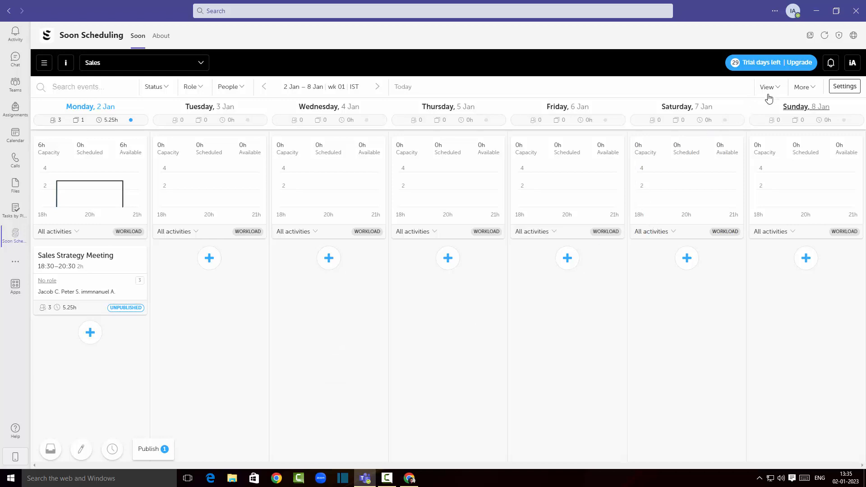
click(768, 87)
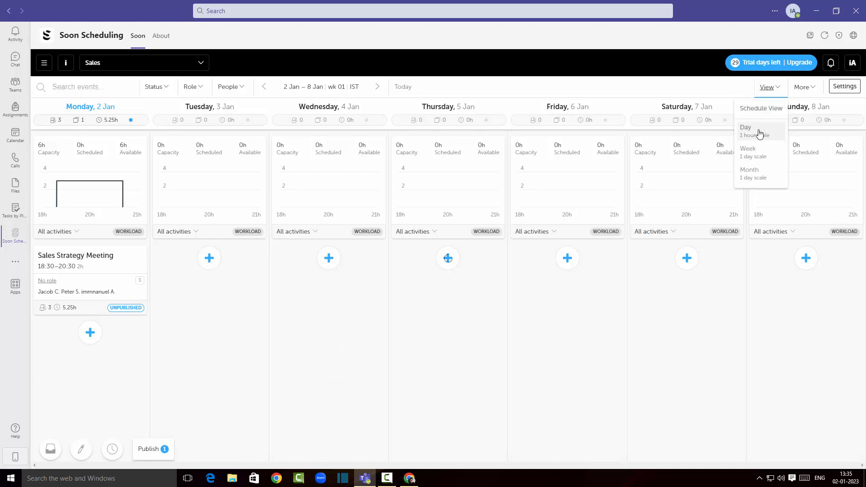
click(745, 130)
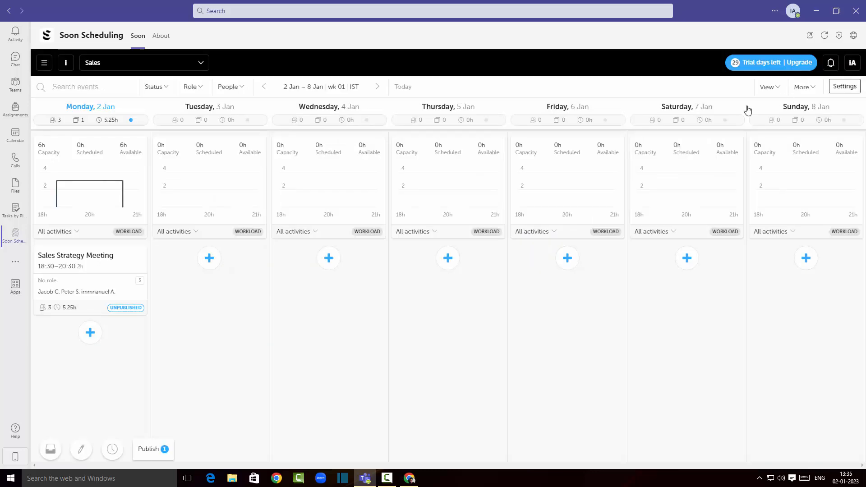
click(769, 86)
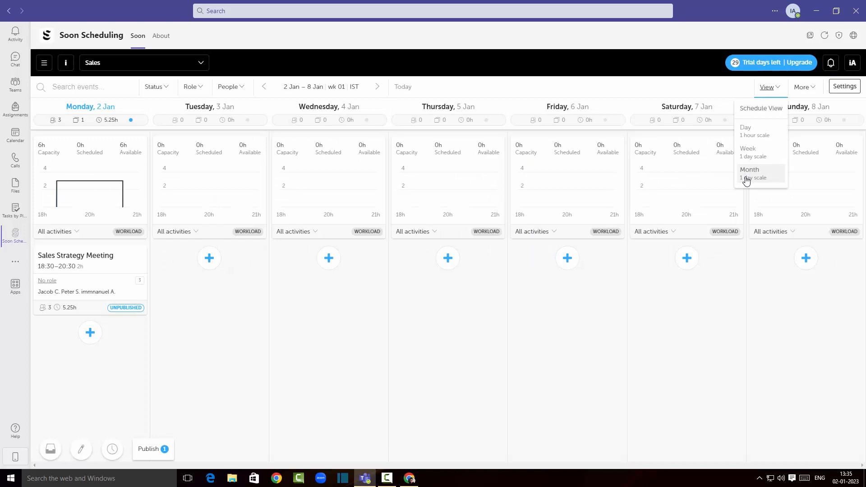
click(749, 172)
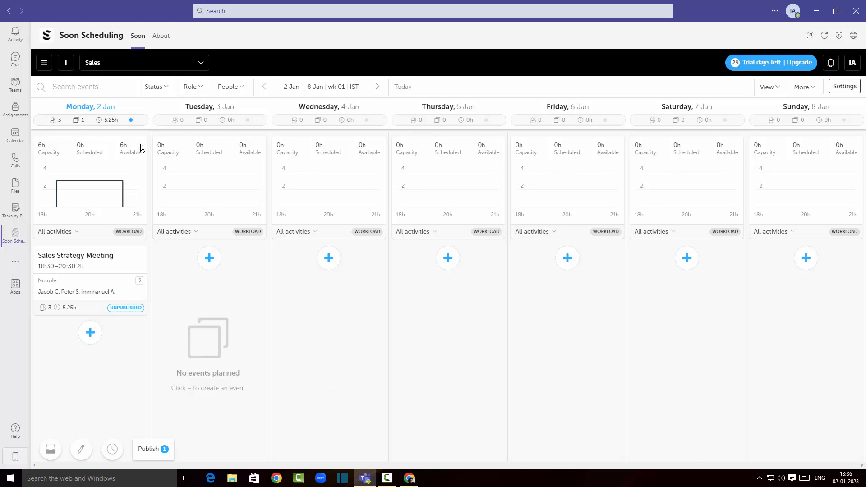
- Filter the board to the first person, then turn the people filter off again
click(230, 86)
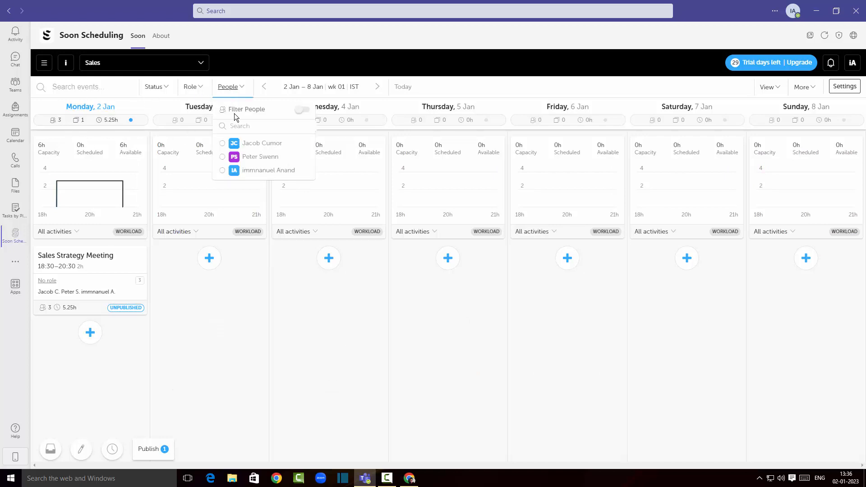
click(222, 143)
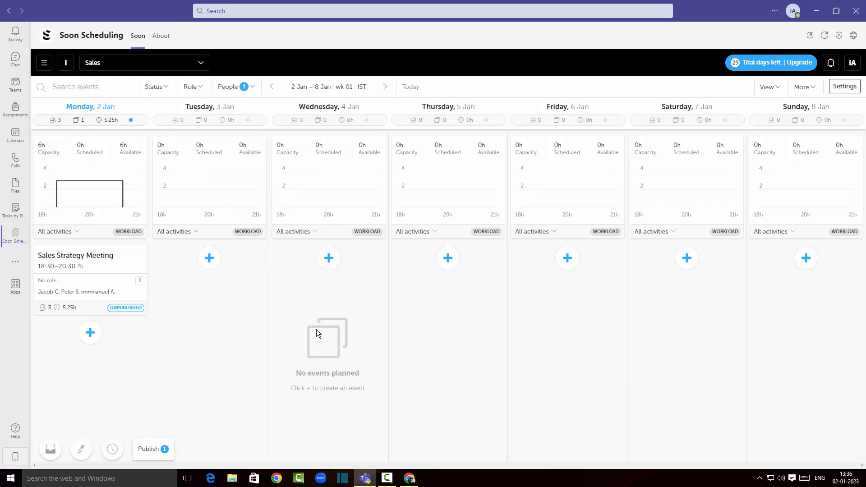
mouse_move(51, 289)
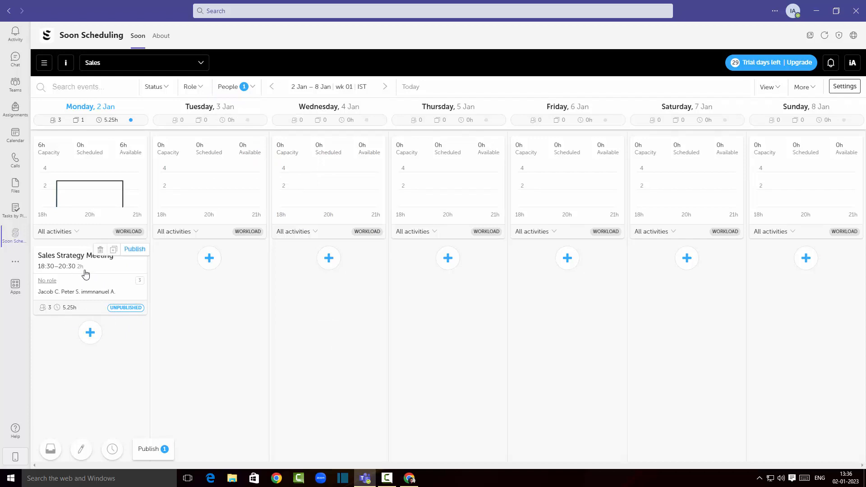
click(229, 87)
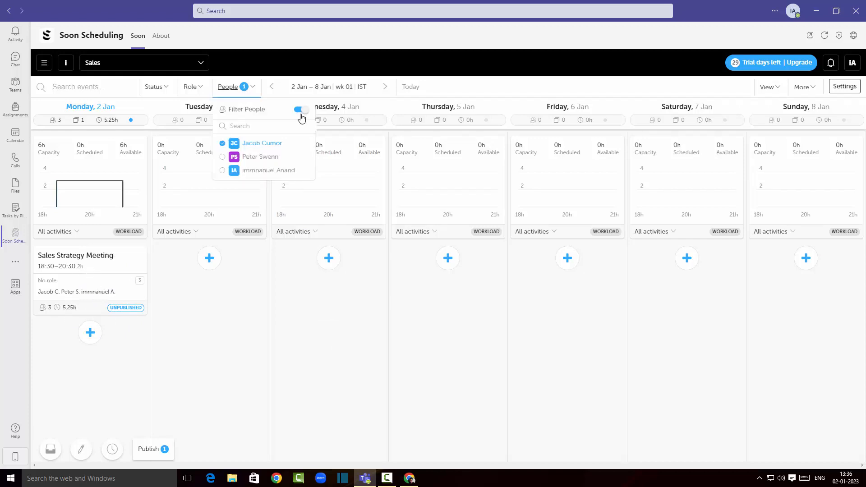
click(301, 109)
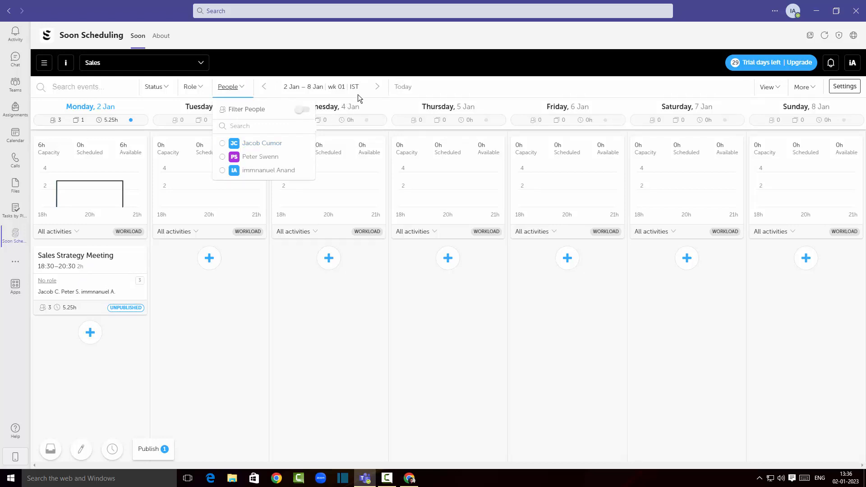
- Bring up the January week chooser from the date range
click(303, 87)
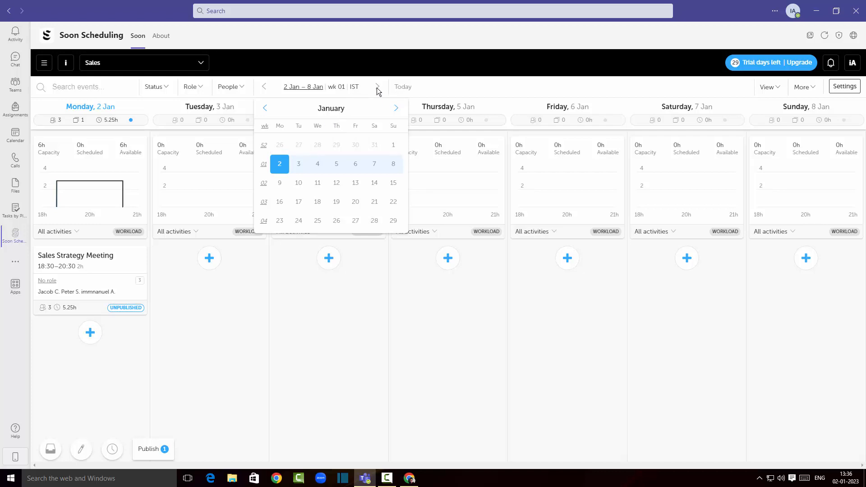
- Advance the board to the week of 9–15 Jan and show the More options list
click(376, 87)
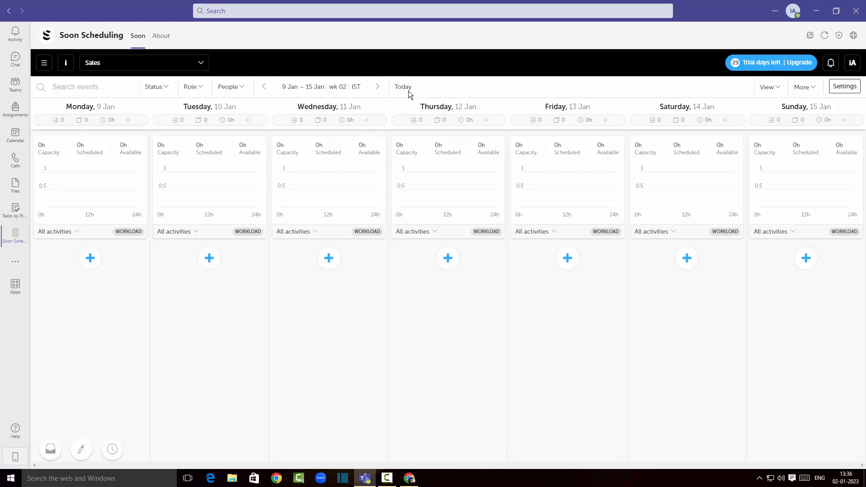
click(802, 87)
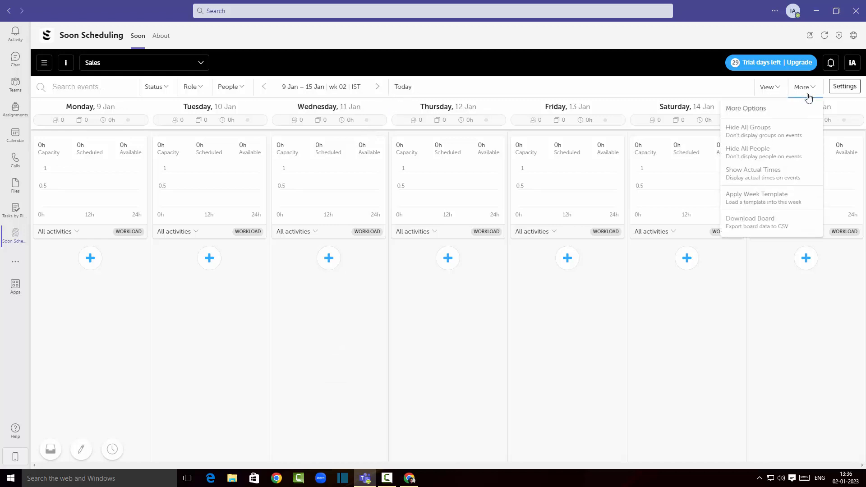
mouse_move(769, 145)
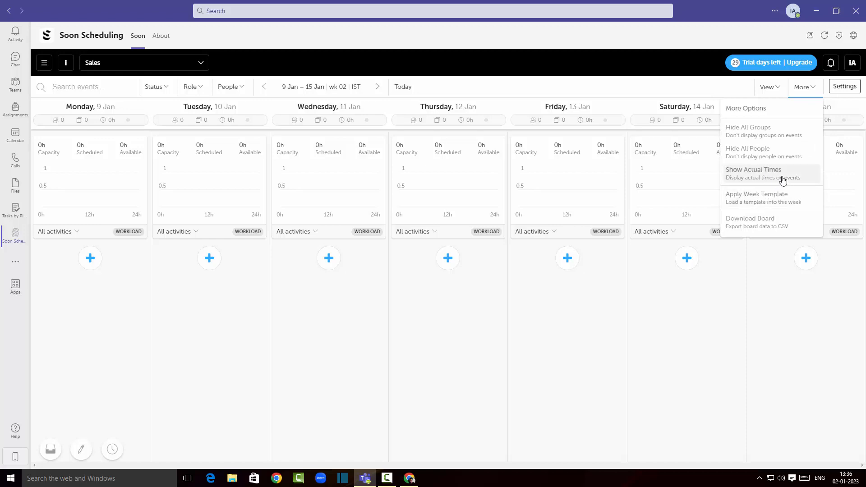
mouse_move(769, 207)
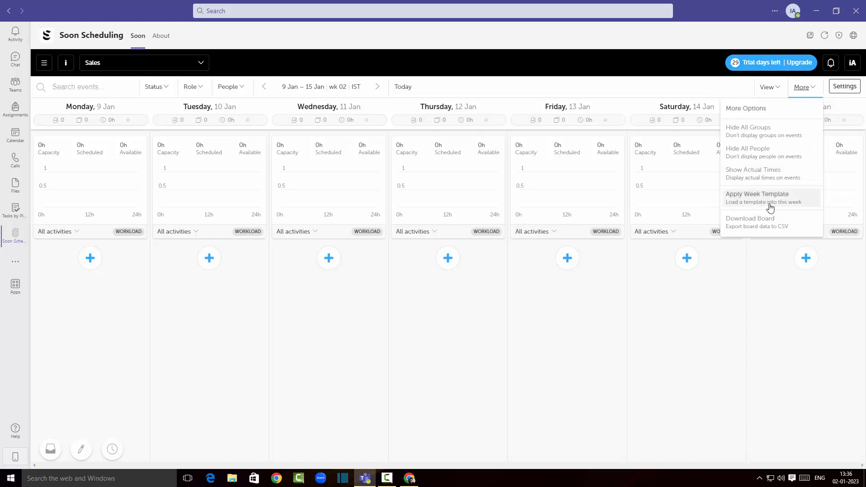
mouse_move(756, 230)
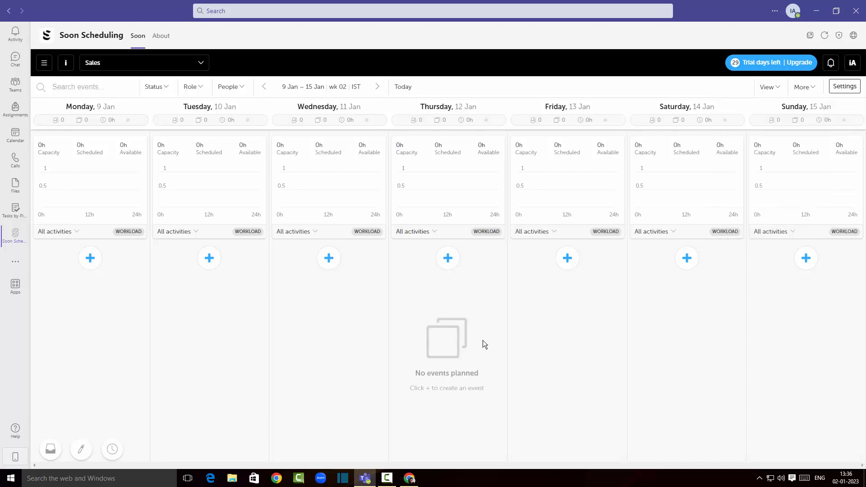
mouse_move(413, 363)
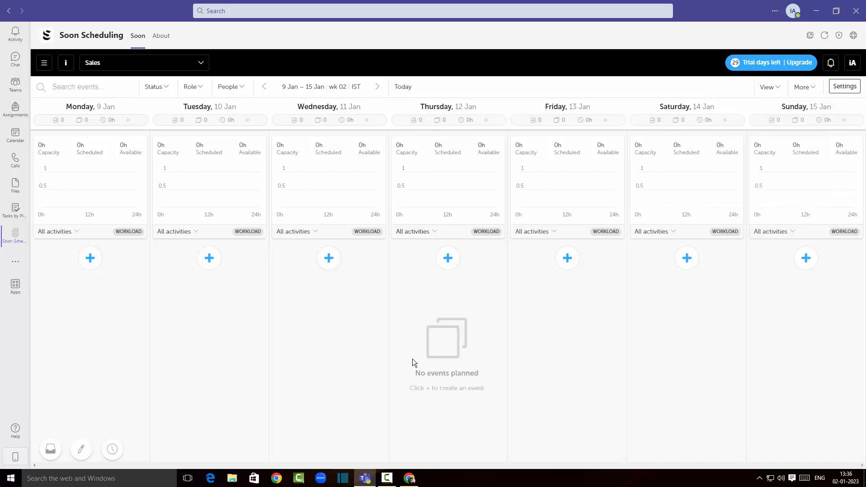
mouse_move(419, 361)
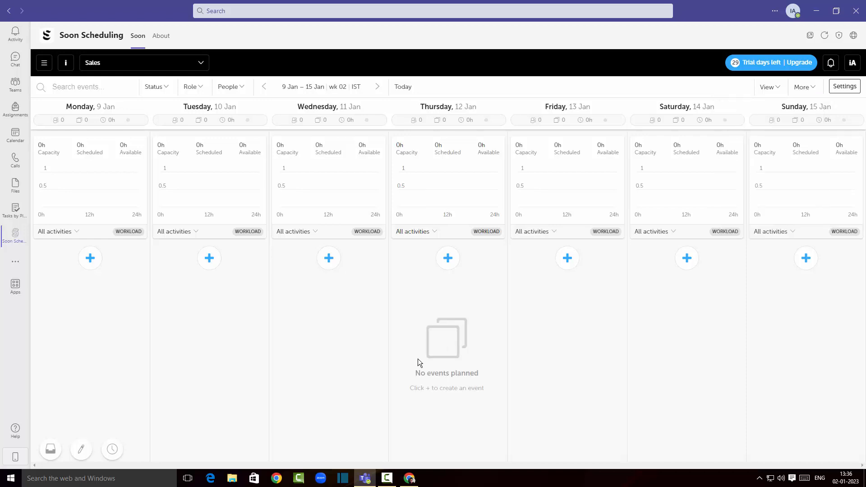
mouse_move(409, 362)
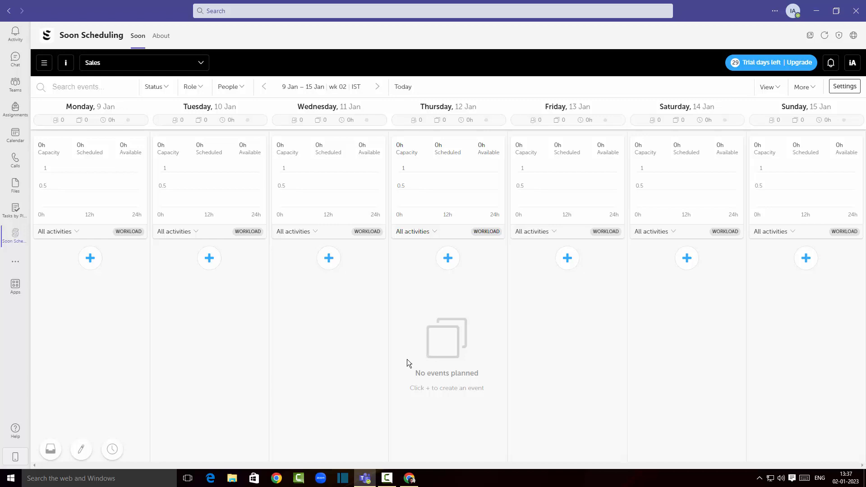
mouse_move(488, 353)
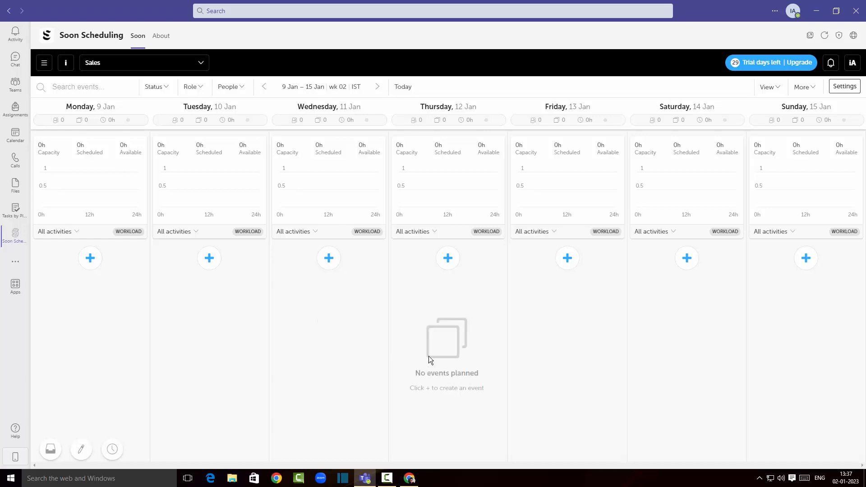
mouse_move(425, 359)
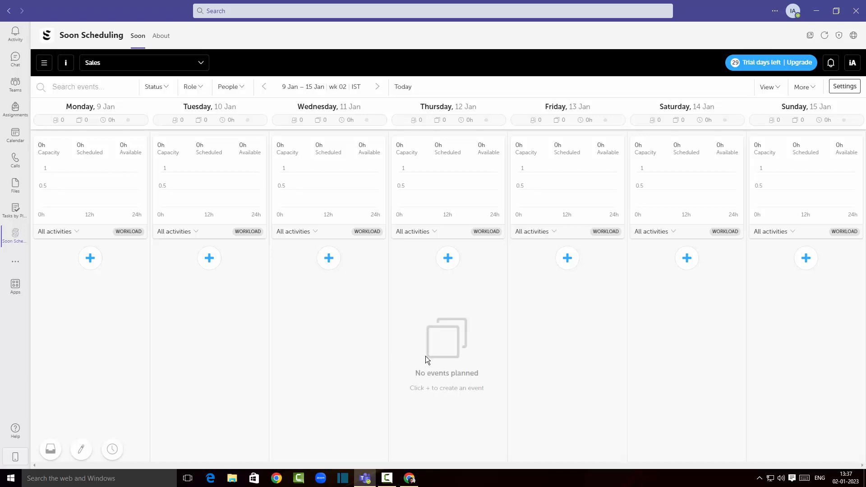
mouse_move(428, 356)
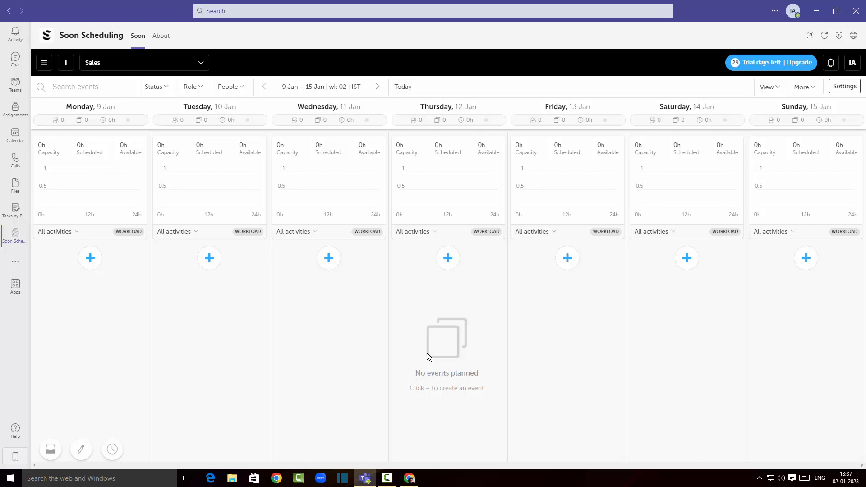
mouse_move(433, 352)
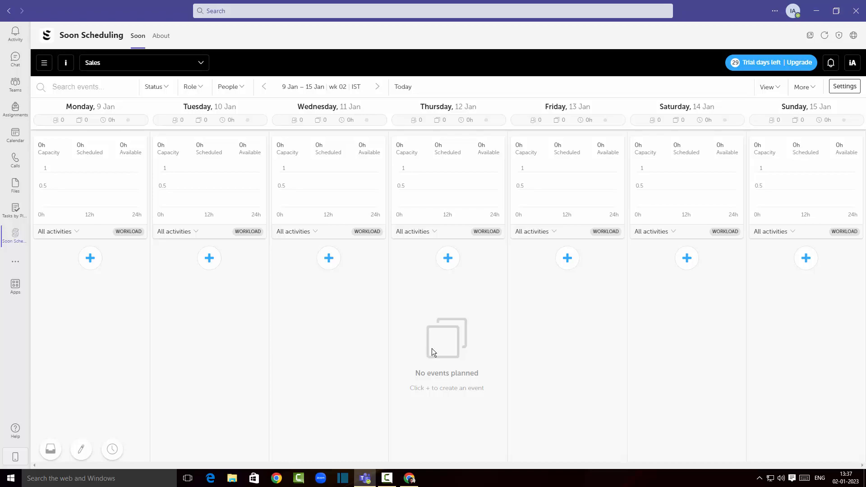